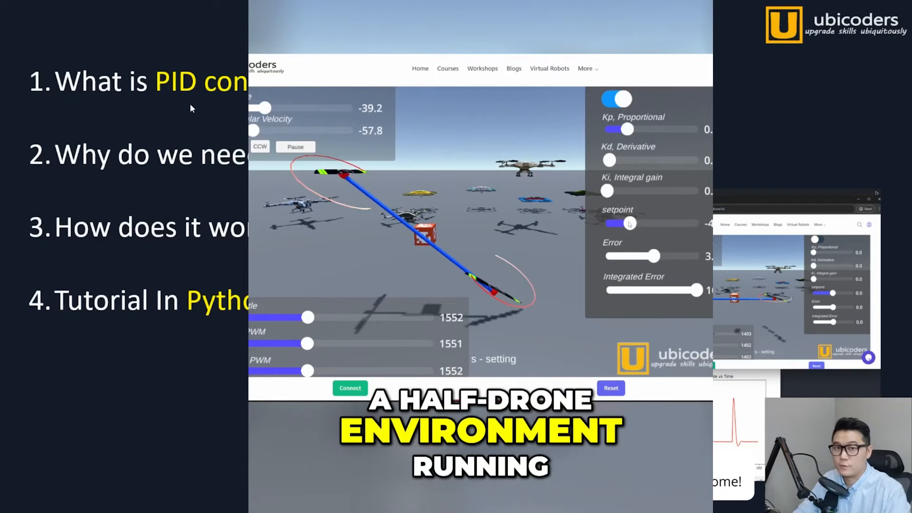
Step: Raise the setpoint slider so the half-drone swings from about -39 to about 52 degrees
{"action": "left_click_drag", "start_coordinate": [614, 223], "coordinate": [678, 223]}
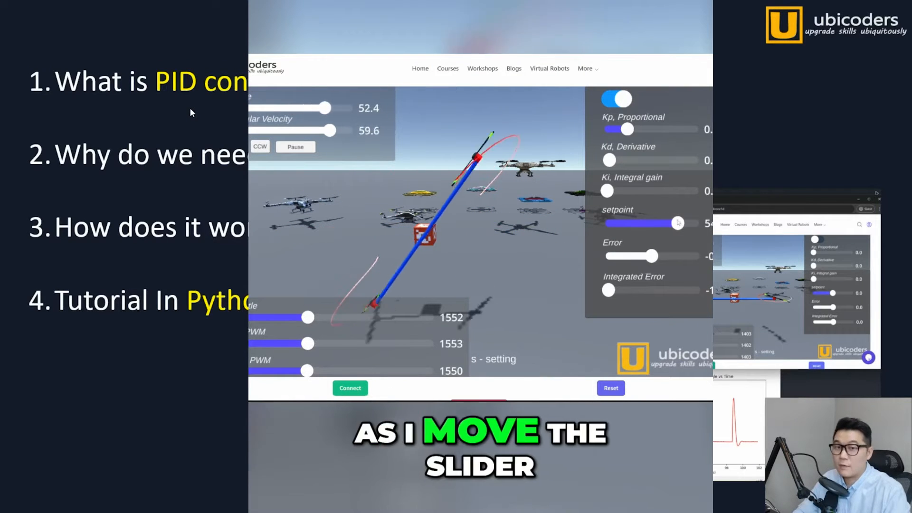
{"action": "left_click_drag", "start_coordinate": [678, 223], "coordinate": [640, 223]}
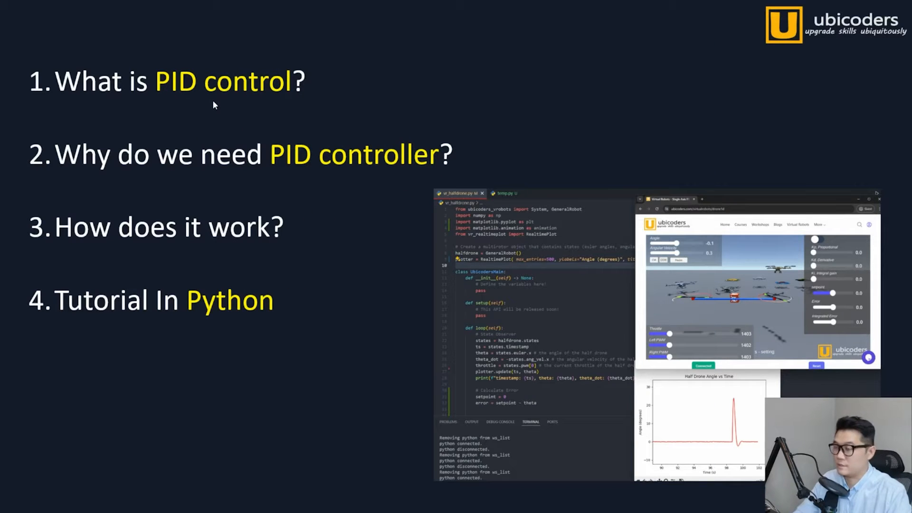
Step: Underline 'PID control', 'PID controller' and 'it work' in agenda items 1 to 3
{"action": "left_click_drag", "start_coordinate": [157, 95], "coordinate": [252, 98]}
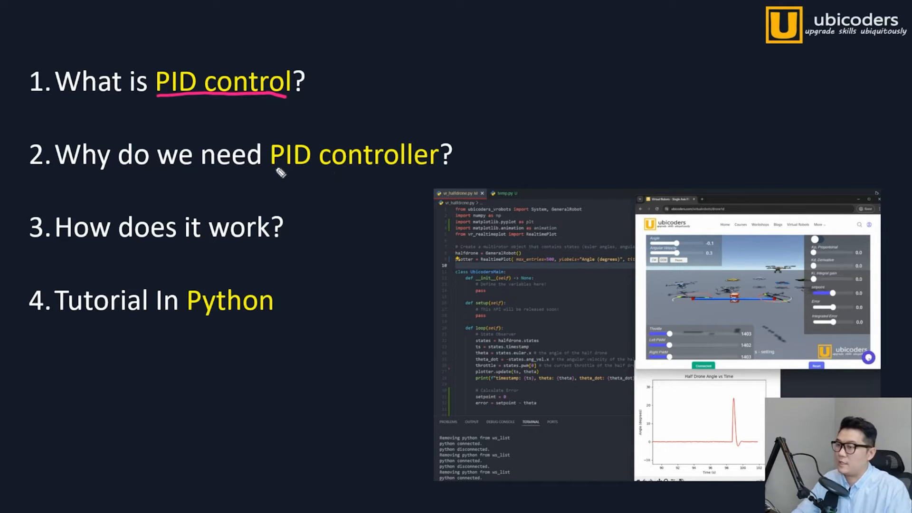
{"action": "left_click_drag", "start_coordinate": [273, 172], "coordinate": [419, 175]}
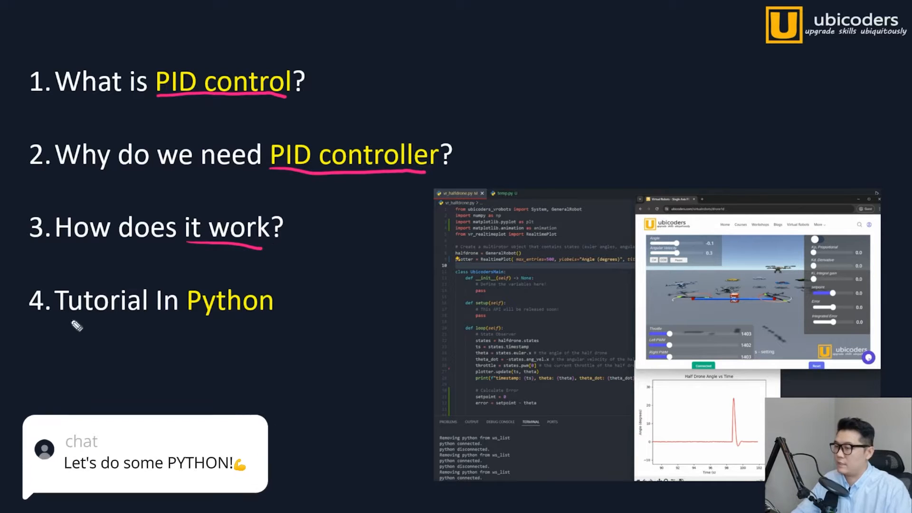
{"action": "left_click_drag", "start_coordinate": [58, 314], "coordinate": [265, 305]}
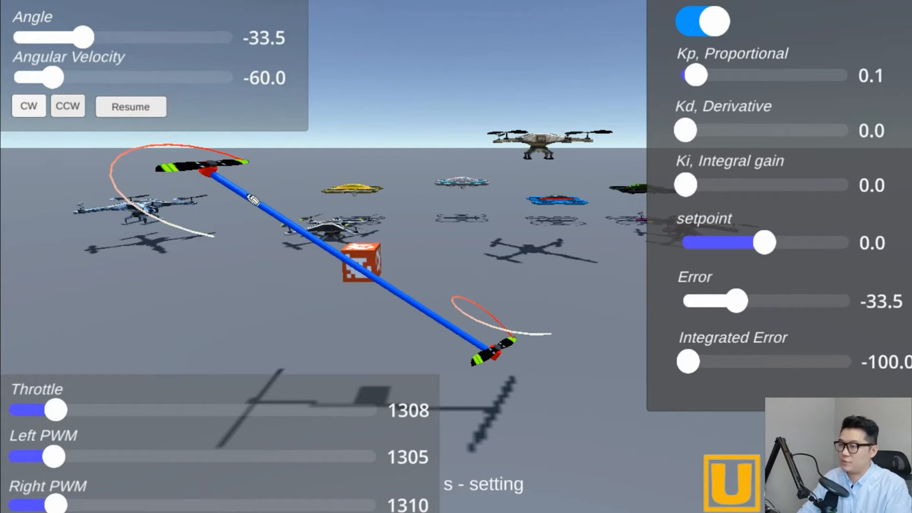
{"action": "mouse_move", "coordinate": [244, 52]}
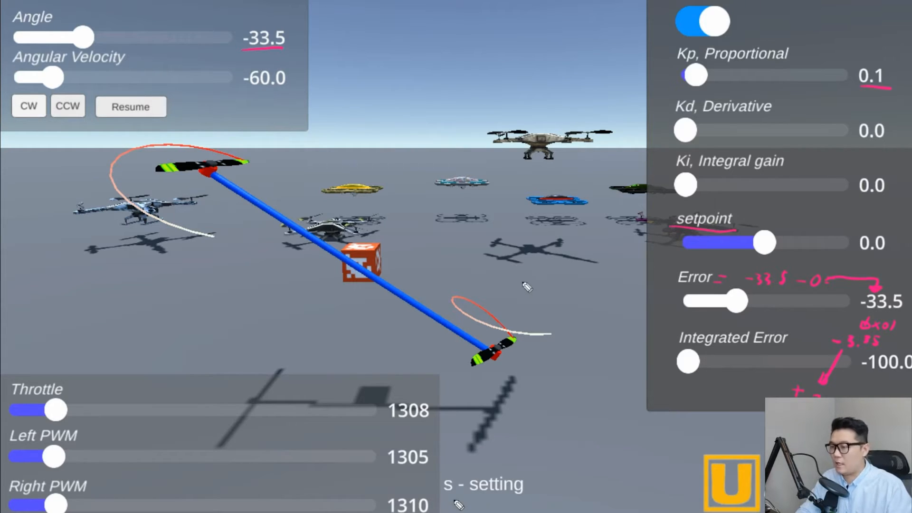
{"action": "mouse_move", "coordinate": [439, 419]}
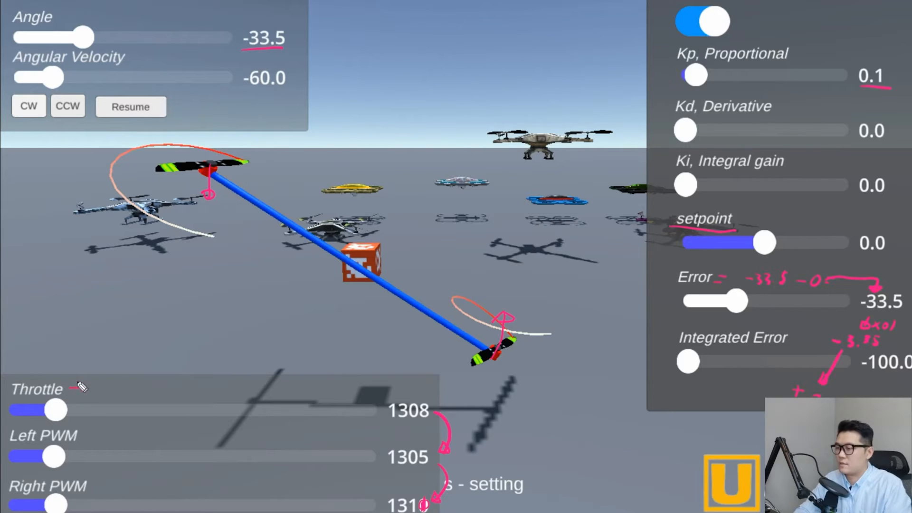
{"action": "mouse_move", "coordinate": [99, 400]}
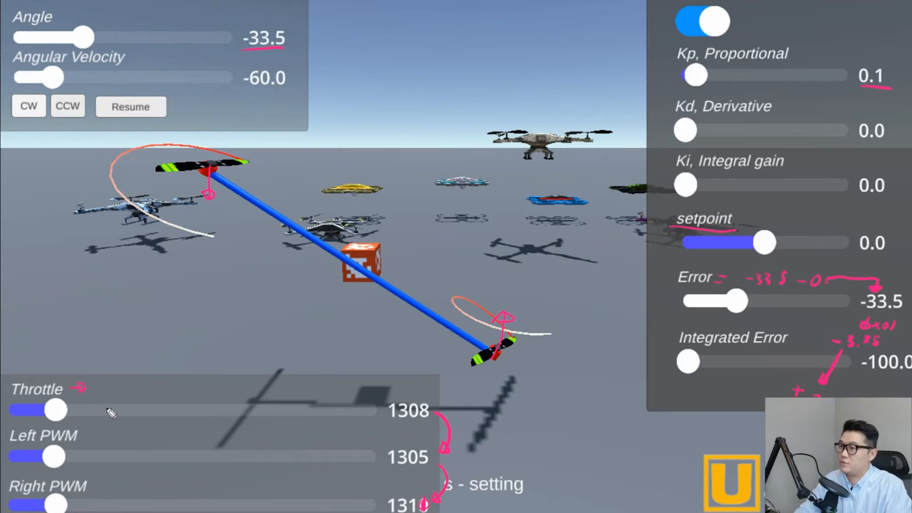
{"action": "mouse_move", "coordinate": [75, 410]}
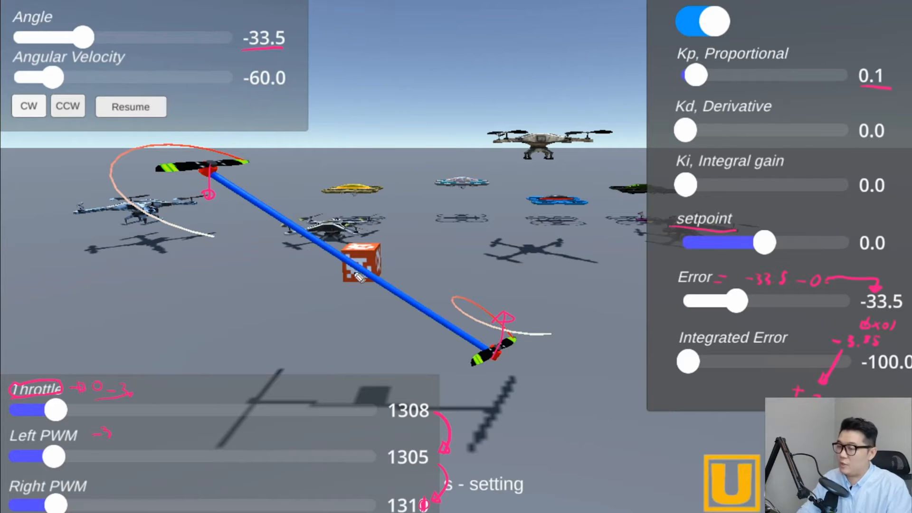
Step: Sketch a horizontal line across the simulator scene and an arrow up toward the PWM value
{"action": "left_click_drag", "start_coordinate": [161, 279], "coordinate": [485, 269]}
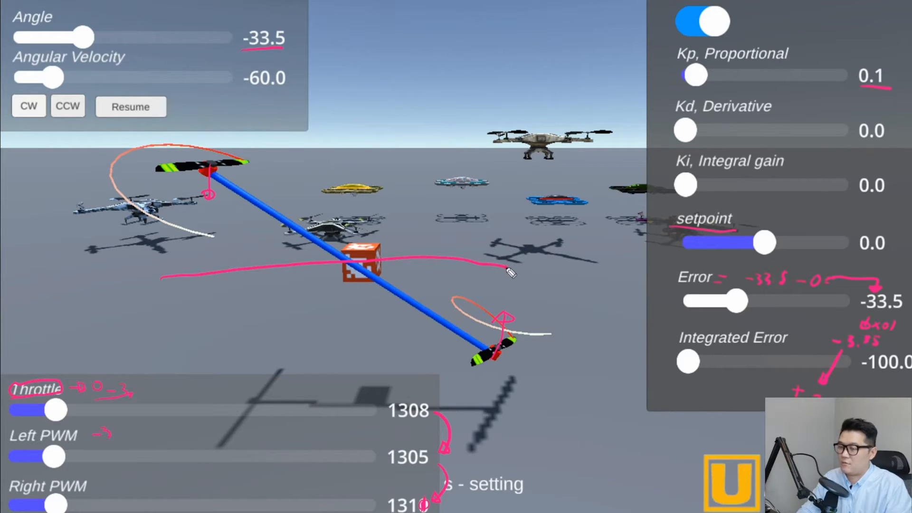
{"action": "left_click_drag", "start_coordinate": [503, 270], "coordinate": [497, 204]}
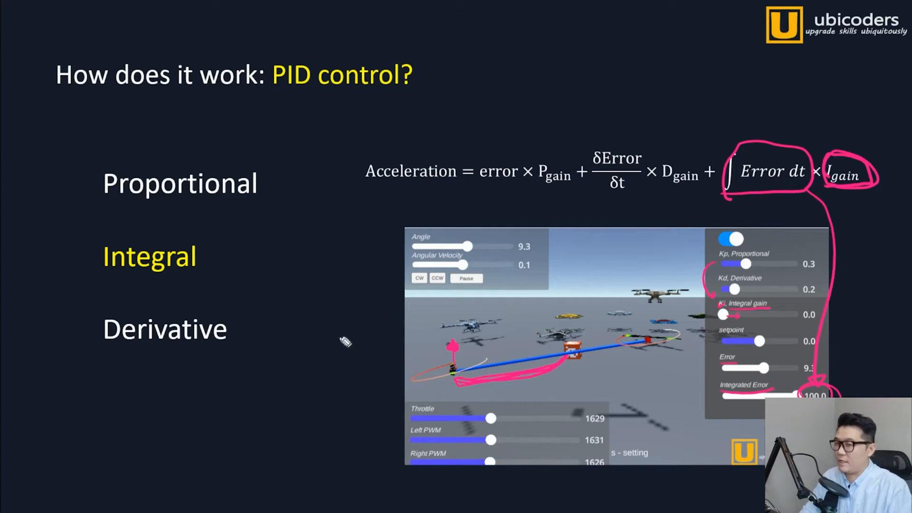
Step: Underline Acceleration and the following term in the PID equation
{"action": "left_click_drag", "start_coordinate": [365, 183], "coordinate": [407, 187]}
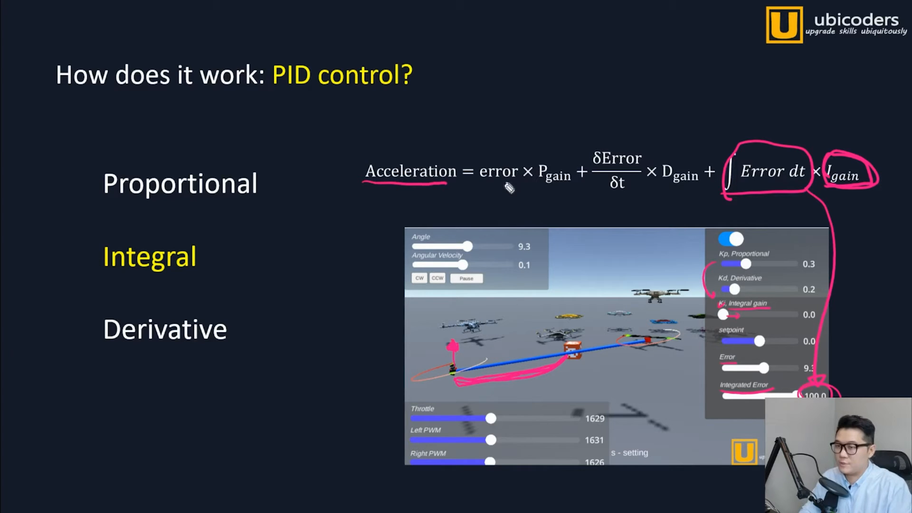
{"action": "left_click_drag", "start_coordinate": [477, 189], "coordinate": [572, 195]}
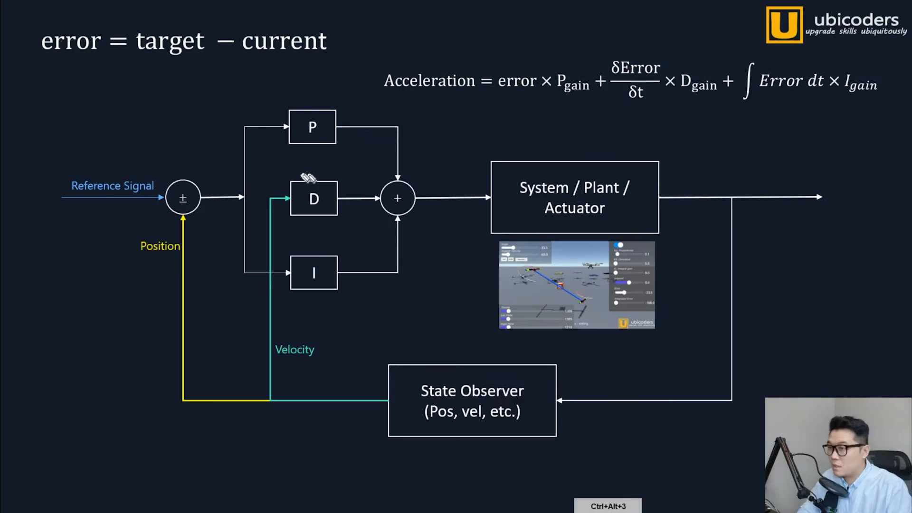
{"action": "mouse_move", "coordinate": [111, 113]}
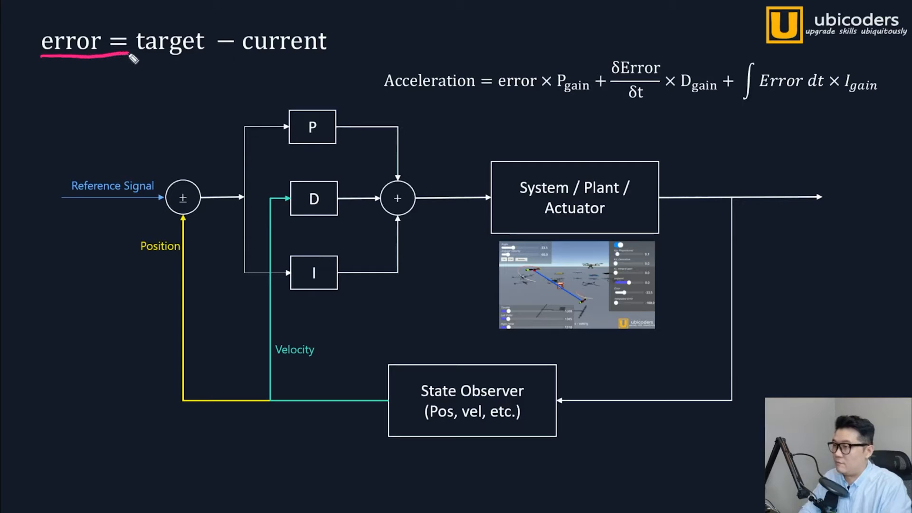
Step: Underline error = target − current and draw a curve linking it to the summing junction
{"action": "left_click_drag", "start_coordinate": [134, 55], "coordinate": [331, 57]}
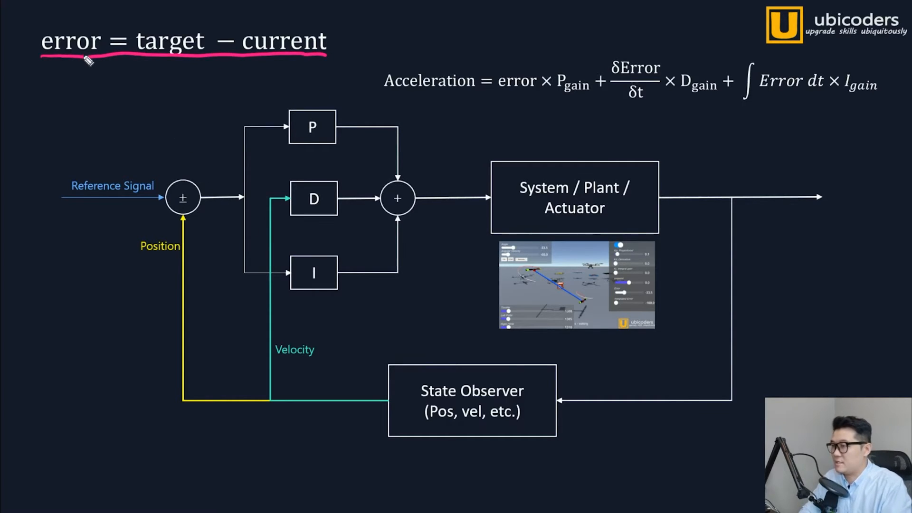
{"action": "left_click_drag", "start_coordinate": [87, 58], "coordinate": [192, 181]}
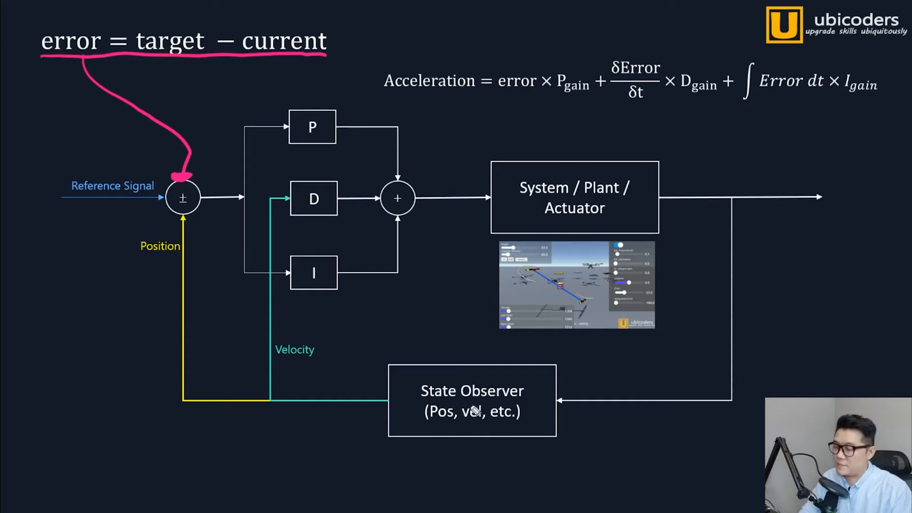
Step: Label the State Observer block as sensor and underline Pos and vel in it
{"action": "left_click_drag", "start_coordinate": [451, 383], "coordinate": [512, 375]}
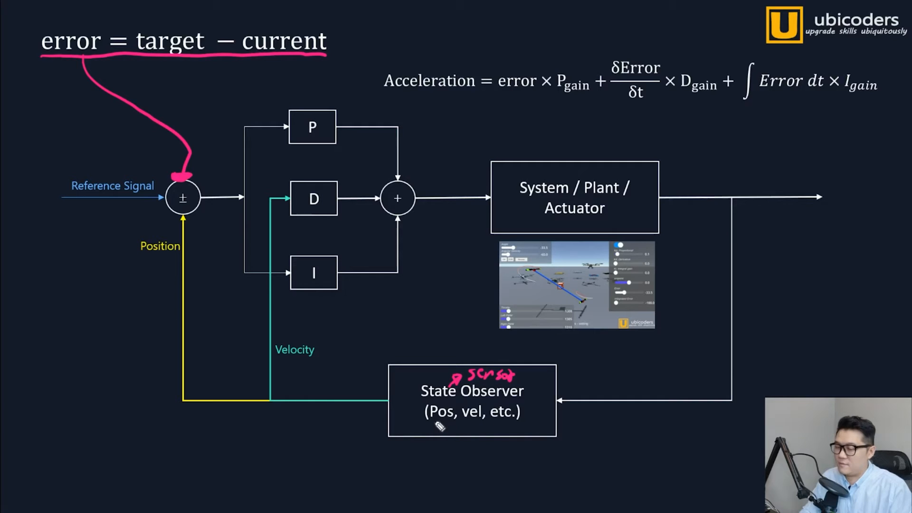
{"action": "left_click_drag", "start_coordinate": [428, 423], "coordinate": [453, 423]}
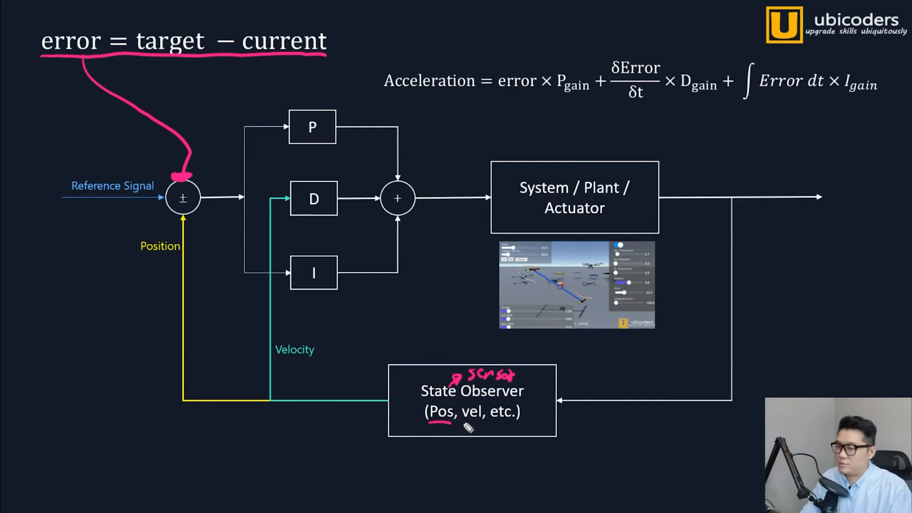
{"action": "left_click_drag", "start_coordinate": [460, 421], "coordinate": [489, 423]}
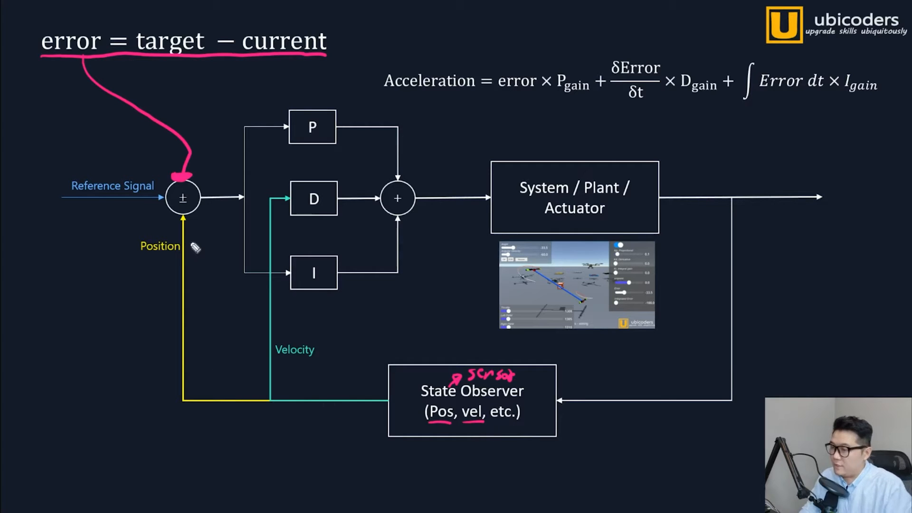
{"action": "mouse_move", "coordinate": [601, 378]}
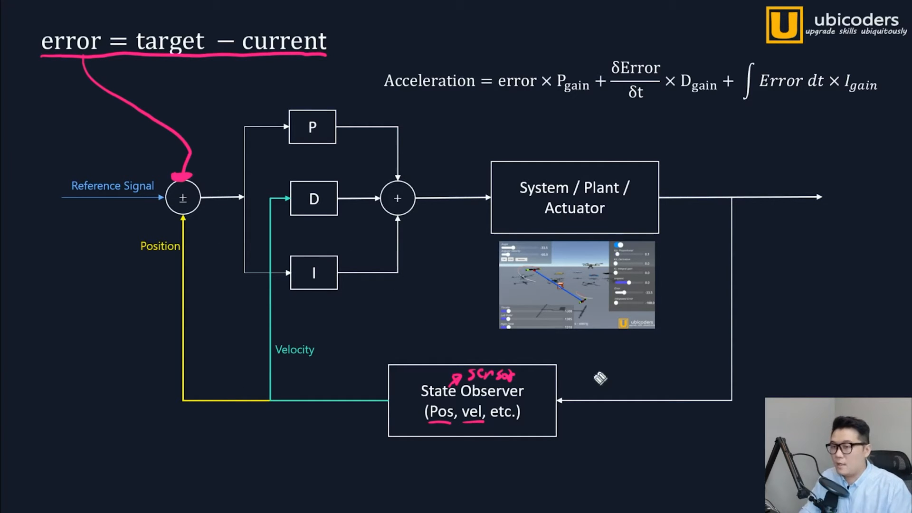
{"action": "mouse_move", "coordinate": [761, 225]}
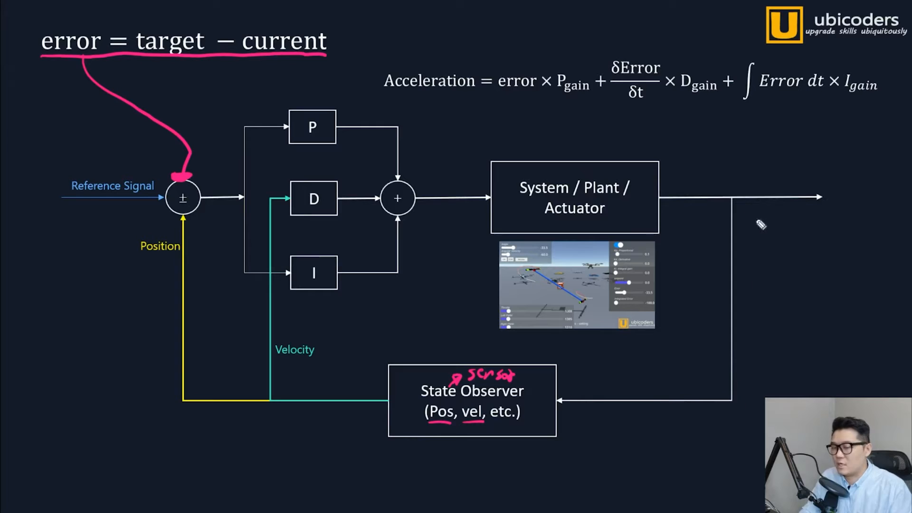
{"action": "mouse_move", "coordinate": [619, 183]}
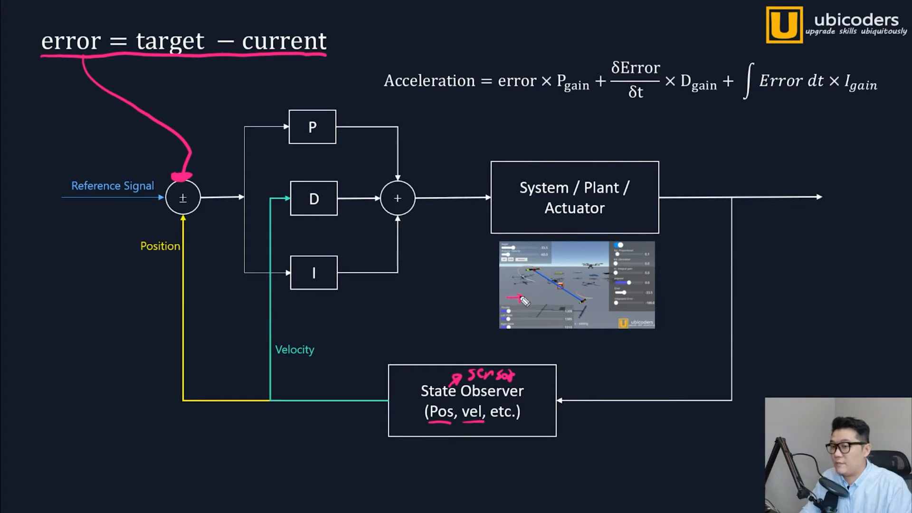
{"action": "mouse_move", "coordinate": [527, 308]}
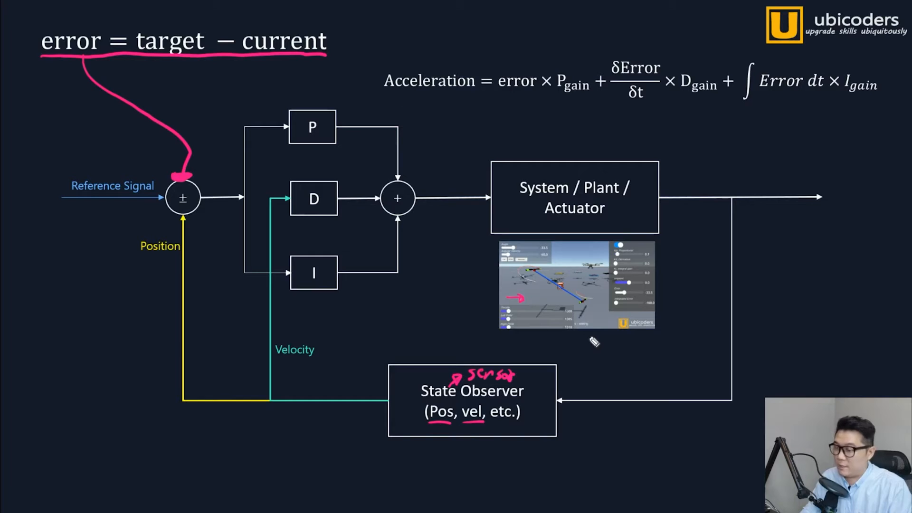
Step: Draw lines linking the acceleration formula to the P and D blocks of the diagram
{"action": "left_click_drag", "start_coordinate": [384, 98], "coordinate": [875, 127]}
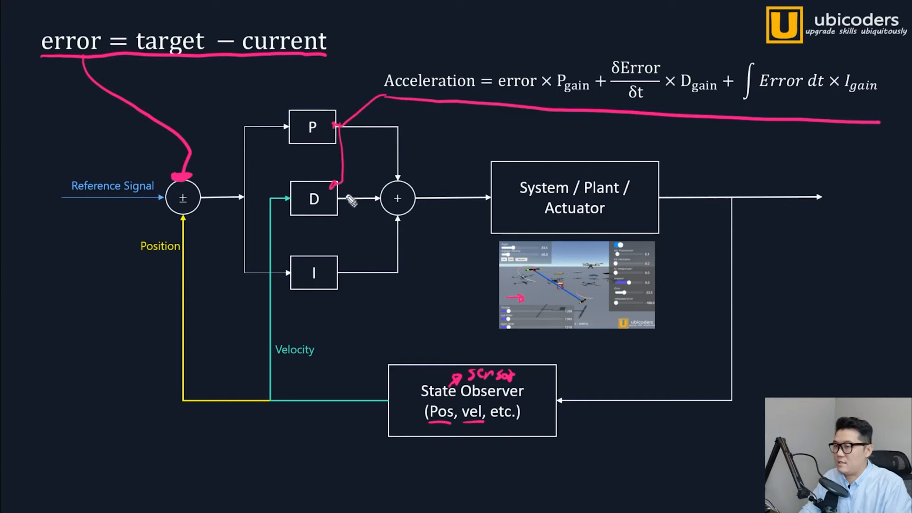
{"action": "left_click_drag", "start_coordinate": [349, 201], "coordinate": [343, 261]}
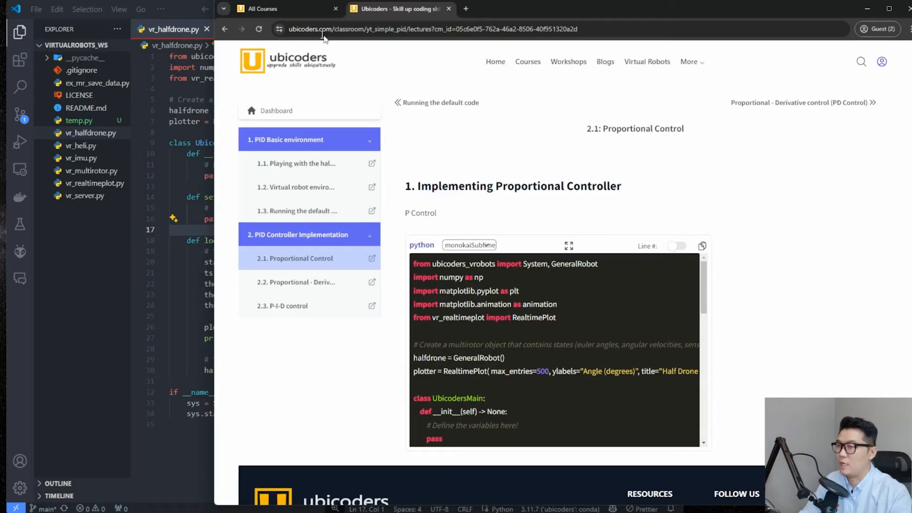
Step: Find and open the Very Simple PID Control course from the All Courses list
{"action": "left_click", "coordinate": [285, 8]}
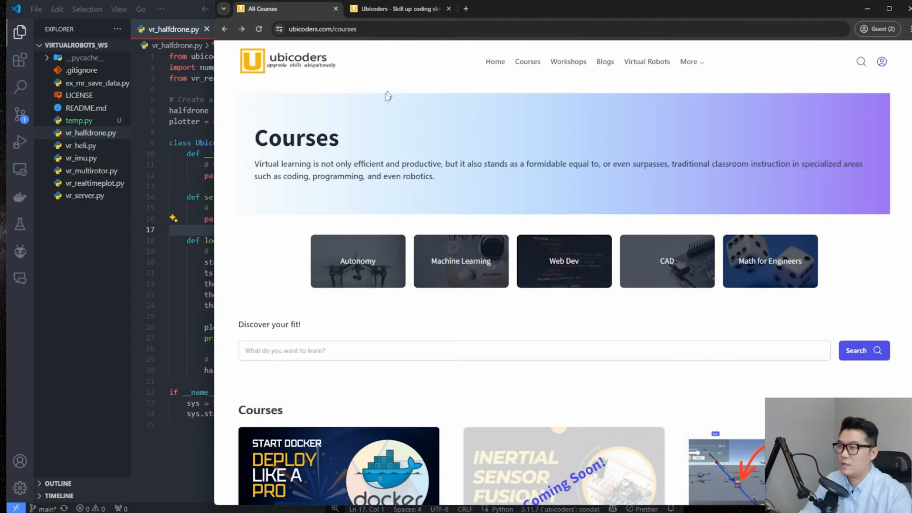
{"action": "scroll", "scroll_direction": "down", "scroll_amount": 3}
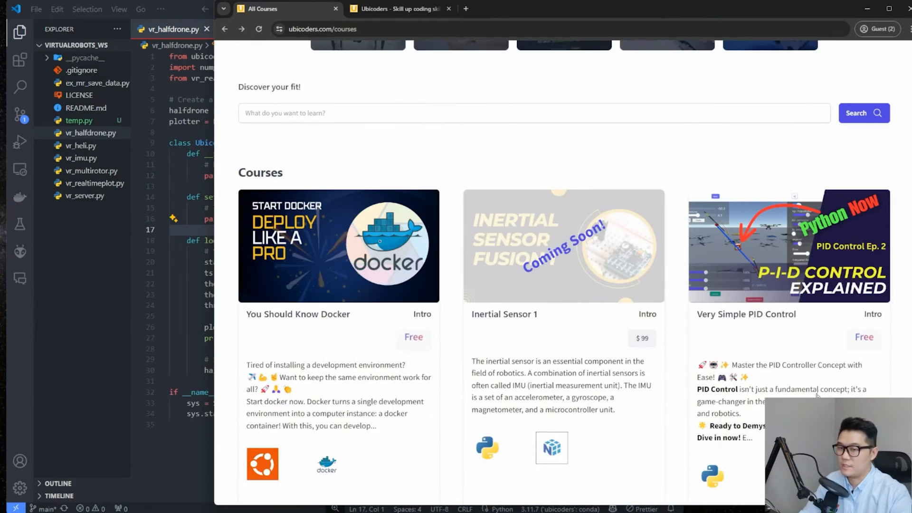
{"action": "scroll", "scroll_direction": "down", "scroll_amount": 3}
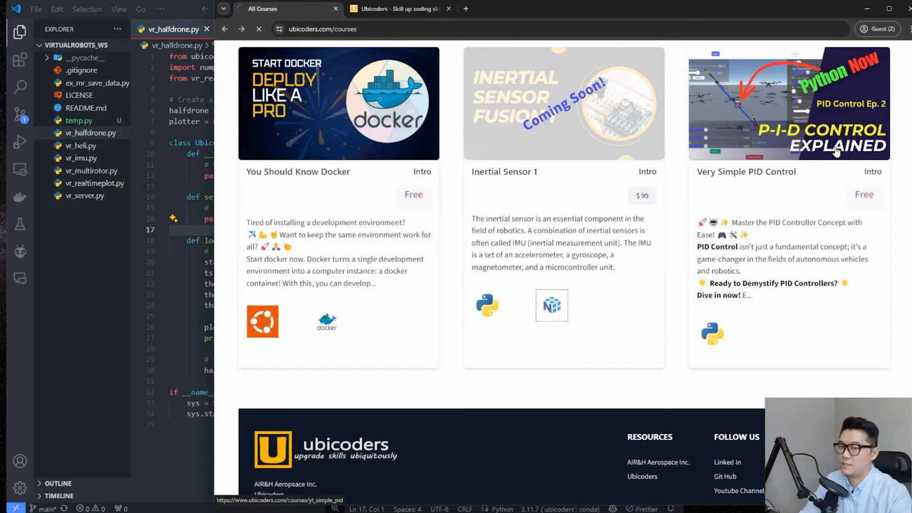
{"action": "left_click", "coordinate": [788, 104]}
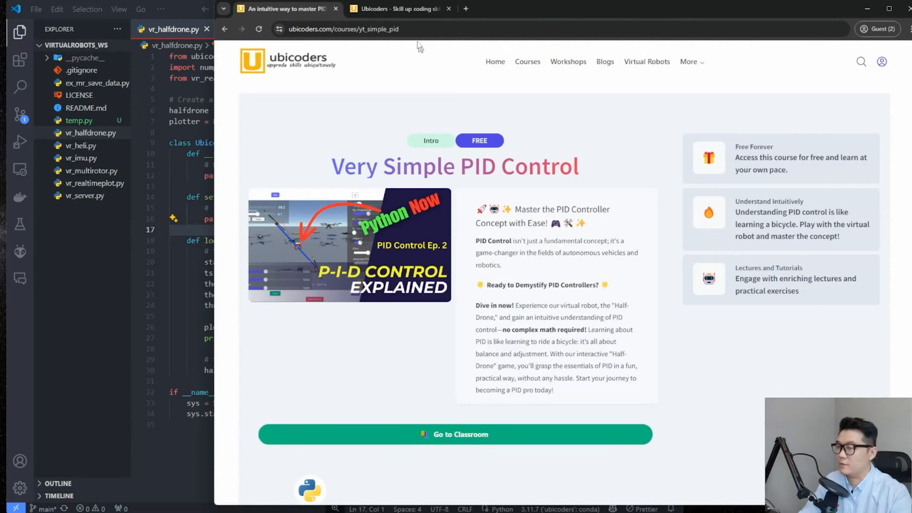
Step: Return to the classroom and open lesson 1.2 on virtual robot environment setup
{"action": "left_click", "coordinate": [453, 433]}
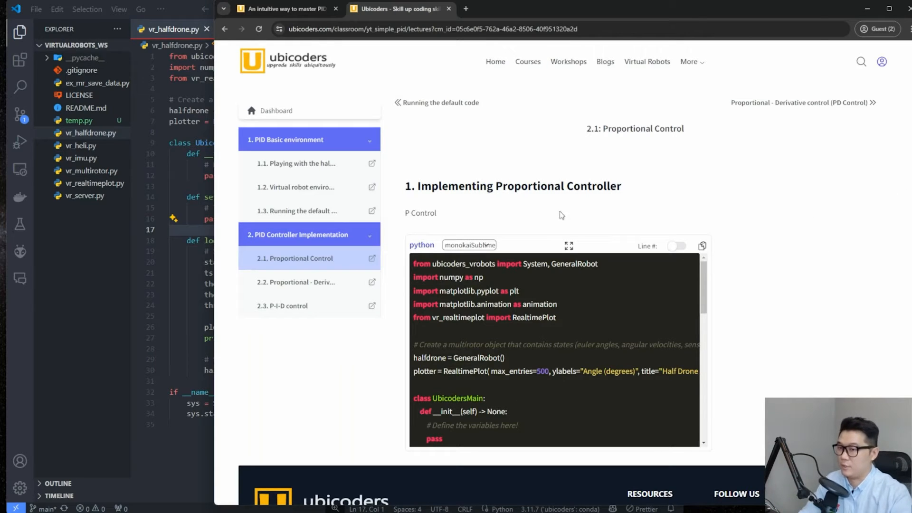
{"action": "left_click", "coordinate": [297, 186]}
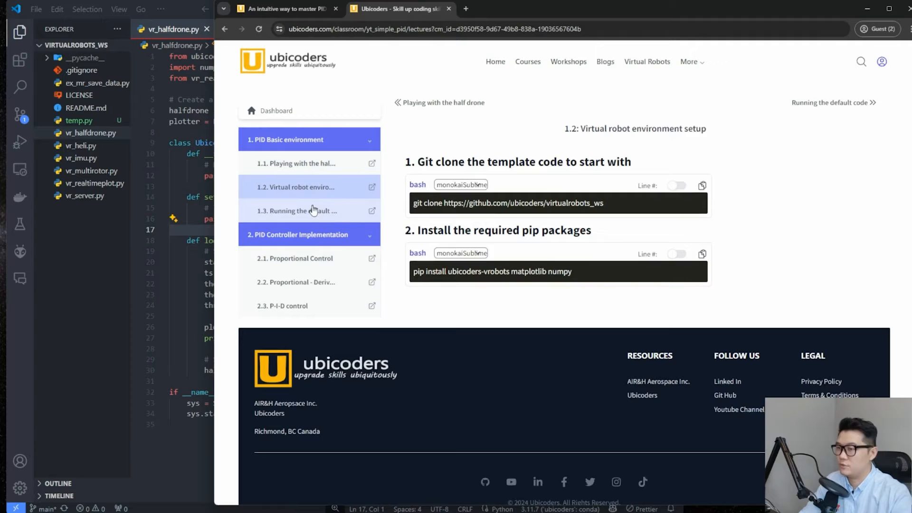
{"action": "triple_click", "coordinate": [506, 203]}
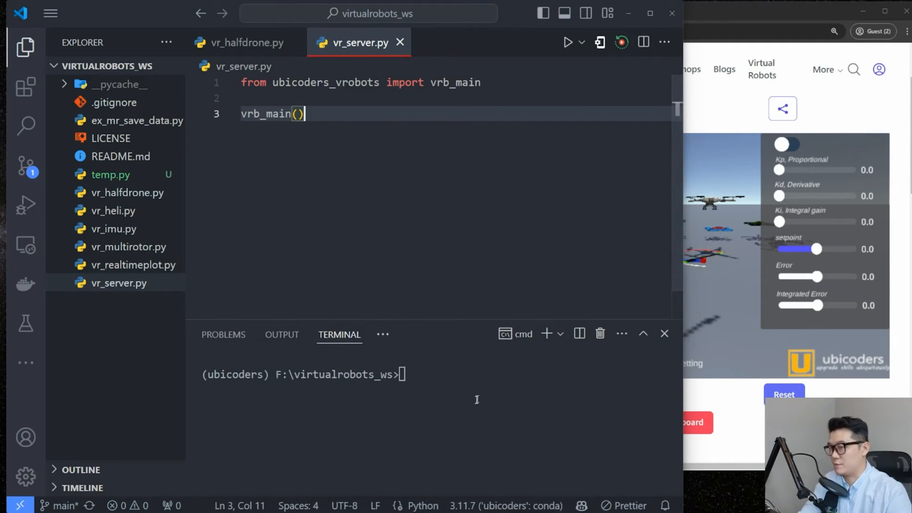
Step: Run python vr_server.py in the terminal and connect the simulator to the bridge
{"action": "type", "text": "python"}
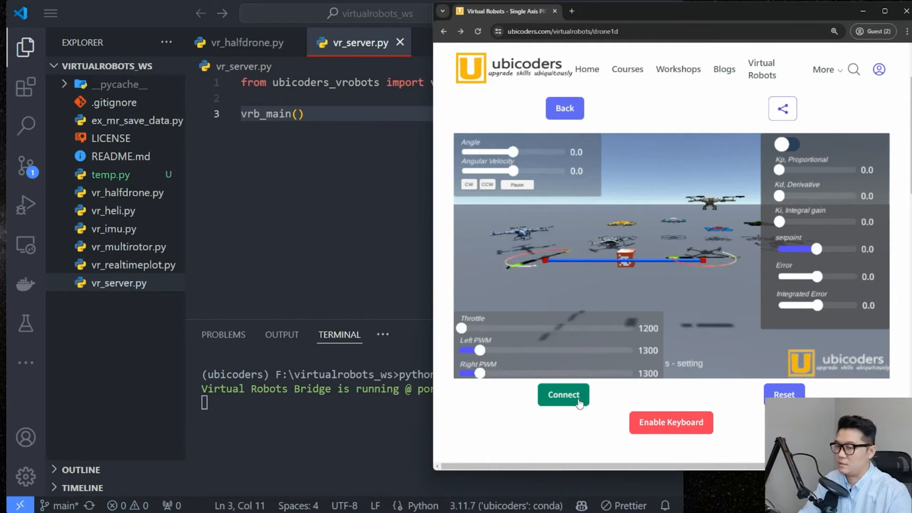
{"action": "left_click", "coordinate": [561, 394]}
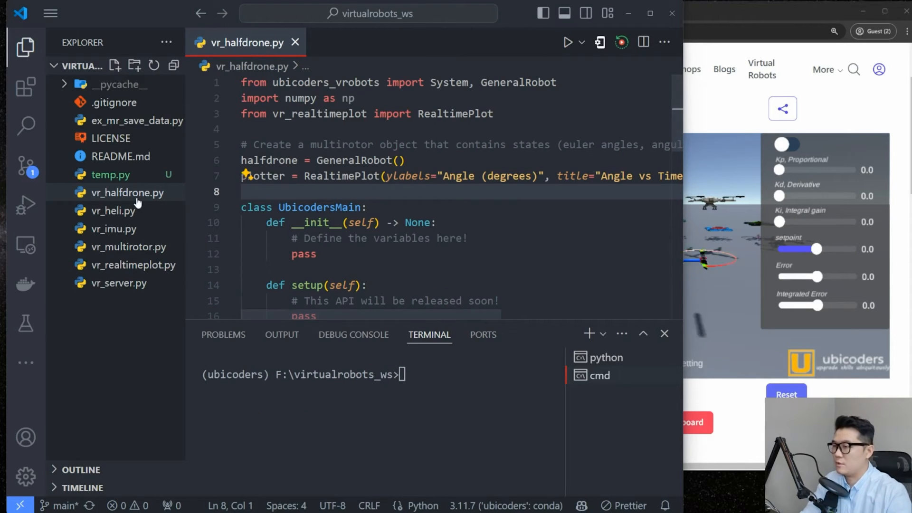
{"action": "mouse_move", "coordinate": [129, 192]}
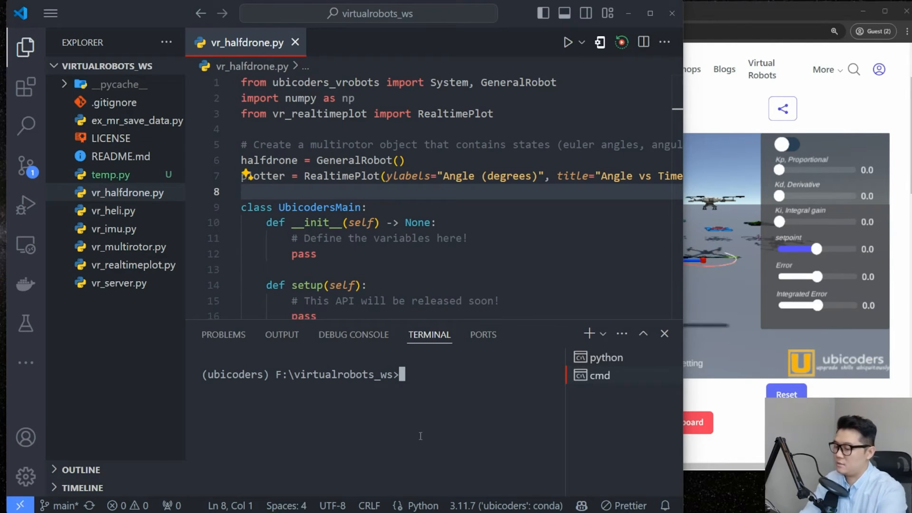
Step: Run 'python vr_halfdrone.py' in the second terminal to start the angle plot
{"action": "type", "text": "python"}
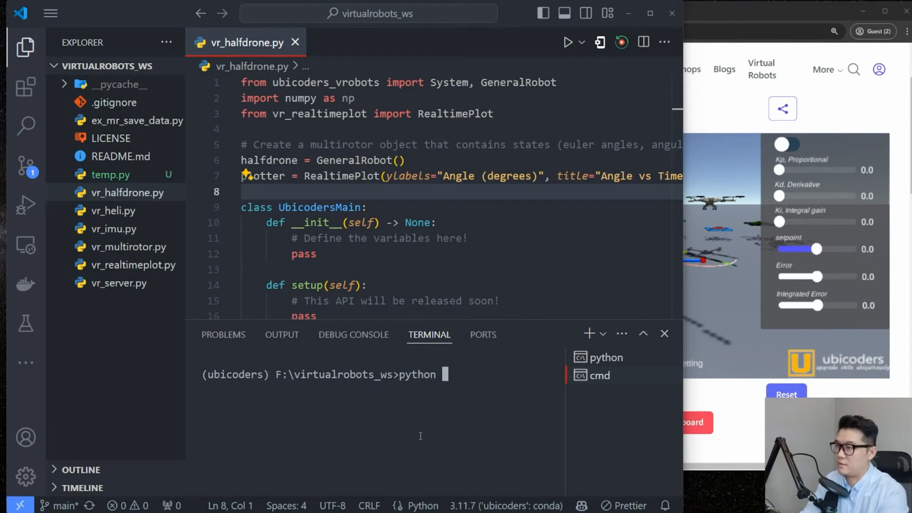
{"action": "type", "text": "vr_half"}
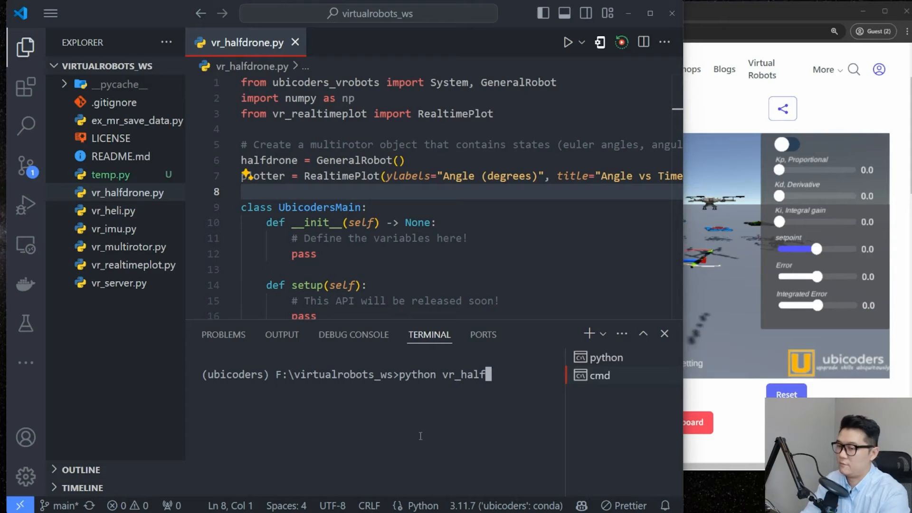
{"action": "type", "text": "drone.py"}
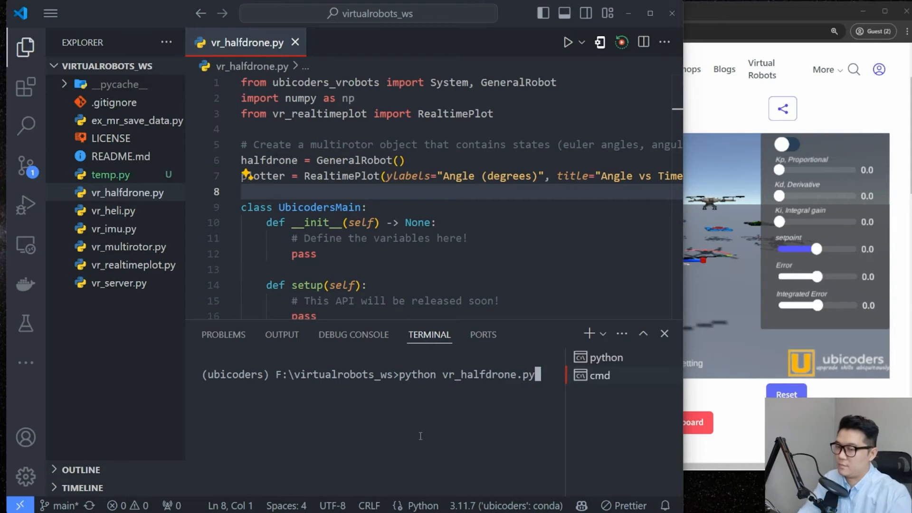
{"action": "key", "text": "enter"}
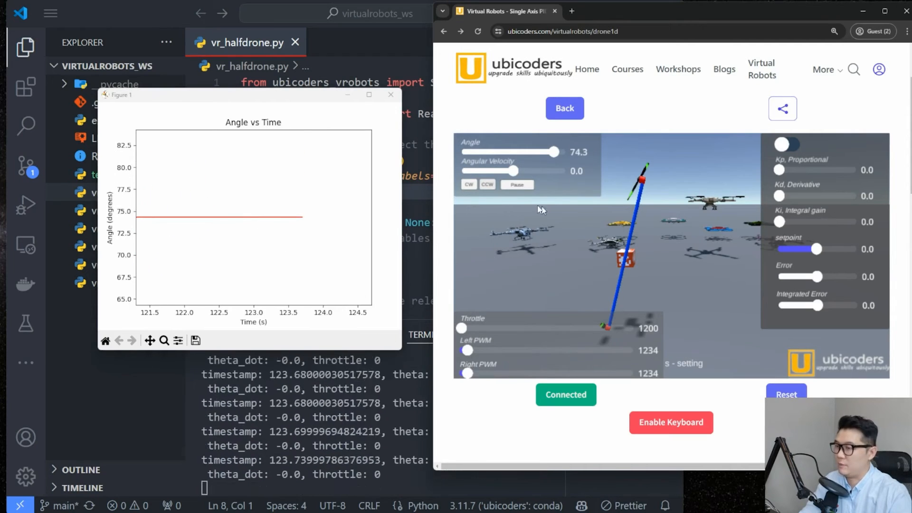
Step: Inspect set_pwm in the script and toggle the simulator's built-in controller with Kp 0.5
{"action": "left_click", "coordinate": [469, 184]}
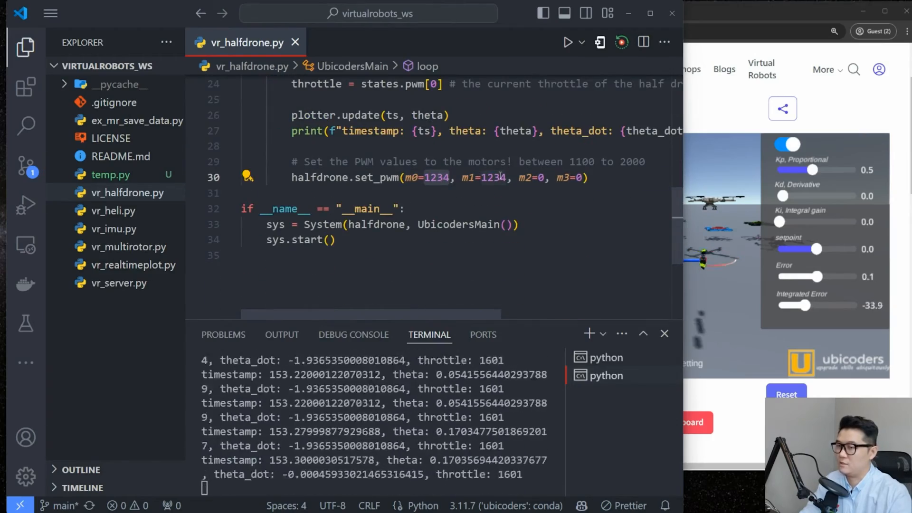
{"action": "left_click", "coordinate": [502, 225]}
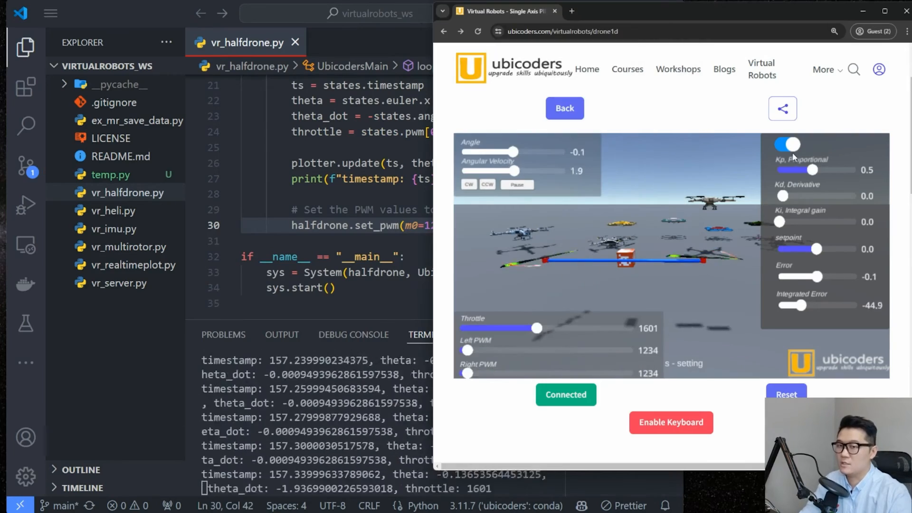
{"action": "left_click", "coordinate": [786, 144]}
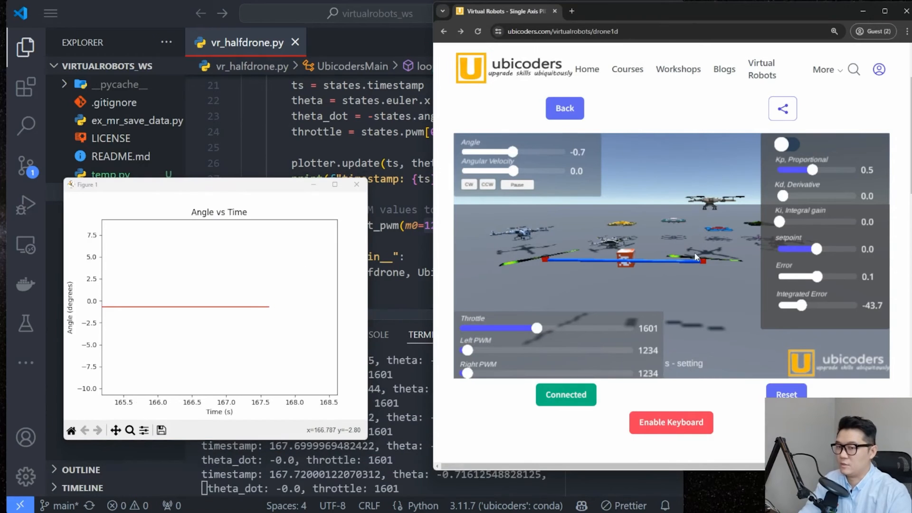
{"action": "left_click", "coordinate": [487, 184]}
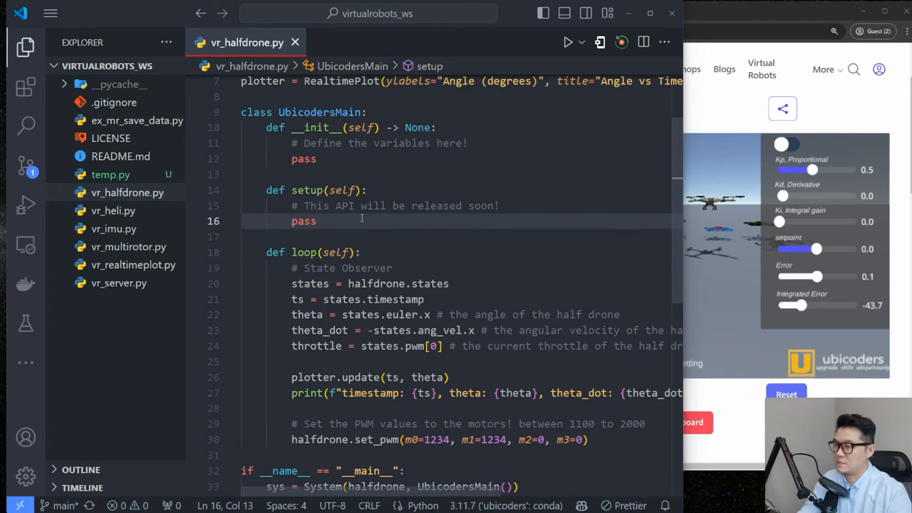
Step: Look up the max_entries parameter in vr_realtimeplot.py and start adding it to the RealtimePlot call
{"action": "scroll", "scroll_direction": "down", "scroll_amount": 3}
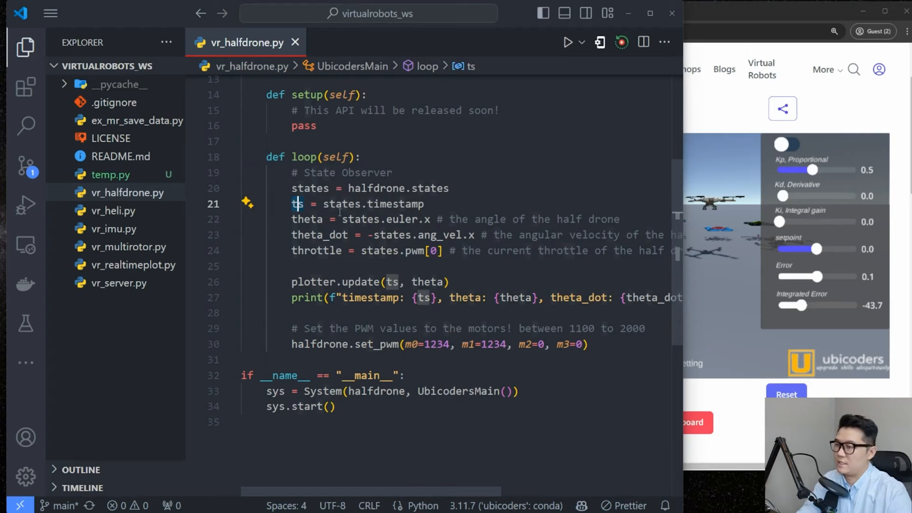
{"action": "left_click", "coordinate": [427, 204]}
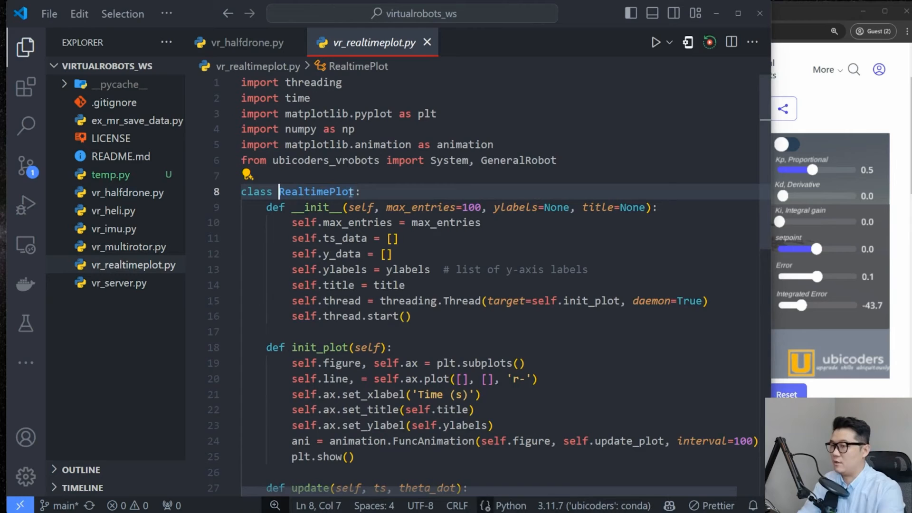
{"action": "double_click", "coordinate": [420, 207]}
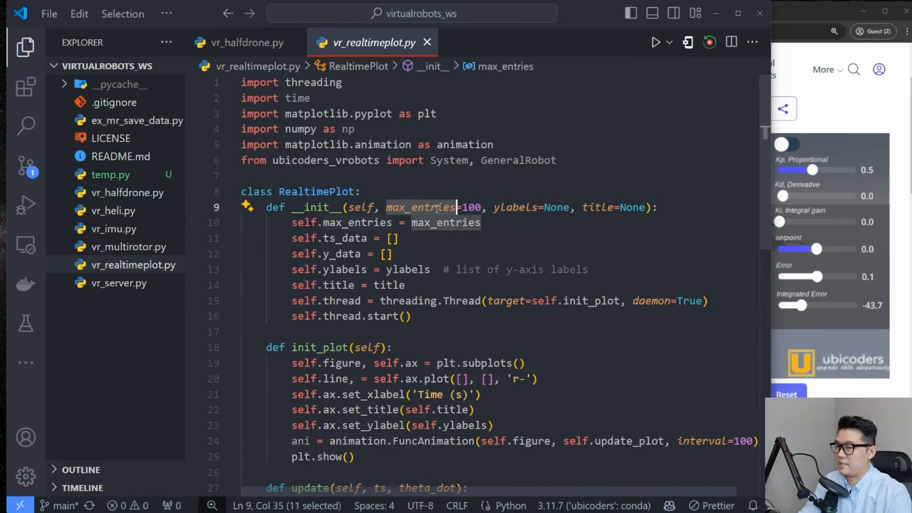
{"action": "left_click", "coordinate": [244, 42]}
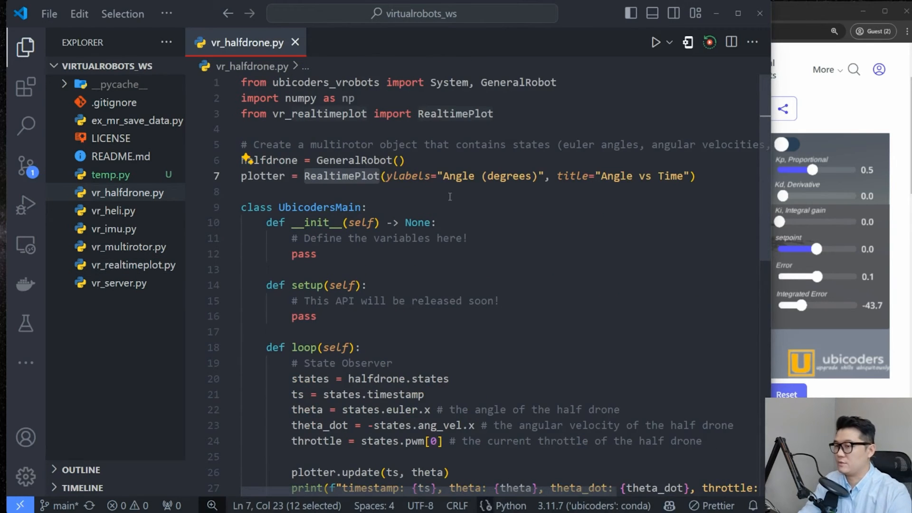
{"action": "type", "text": "max_entries="}
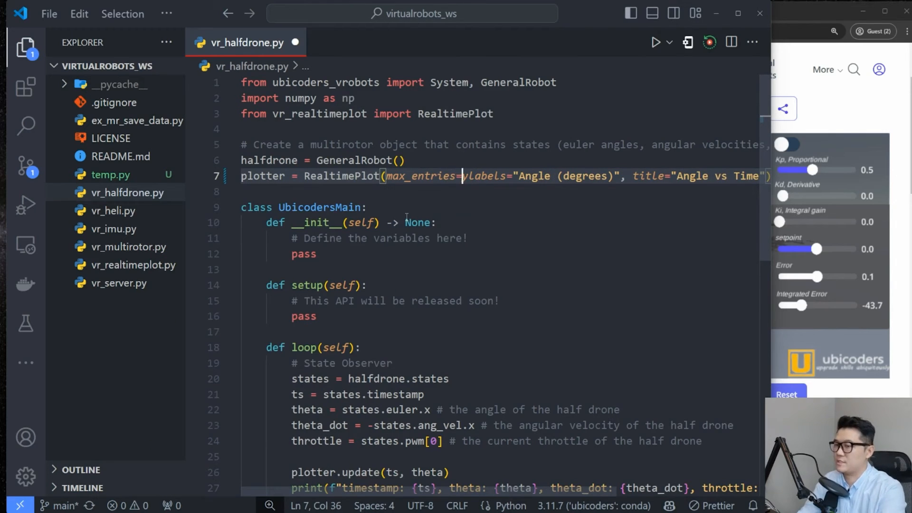
Step: Set RealtimePlot max_entries to 500 for the P-controller loop with setpoint 0 and kp 0.5
{"action": "type", "text": "500"}
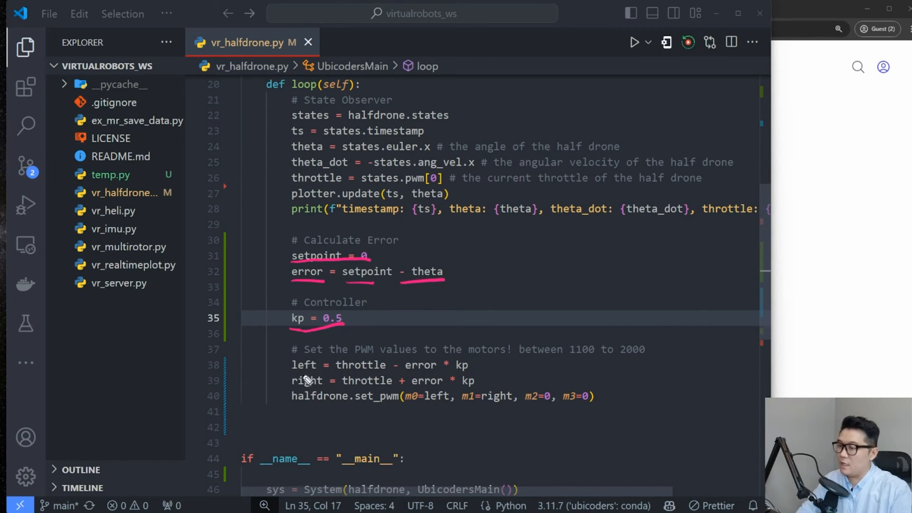
{"action": "mouse_move", "coordinate": [315, 372]}
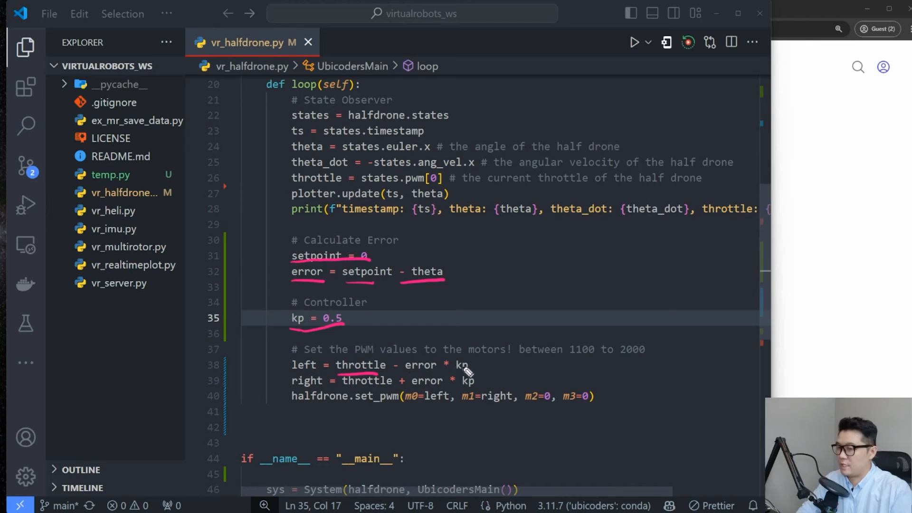
{"action": "mouse_move", "coordinate": [410, 395]}
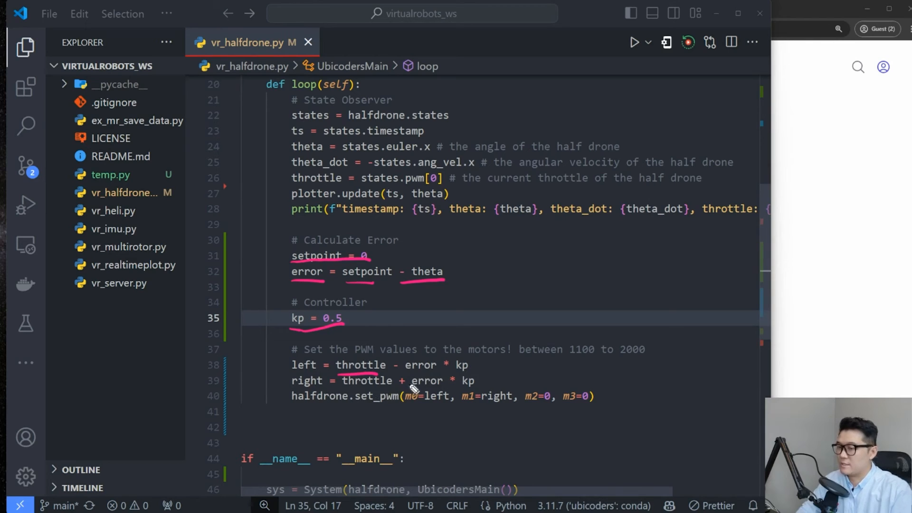
{"action": "mouse_move", "coordinate": [432, 412]}
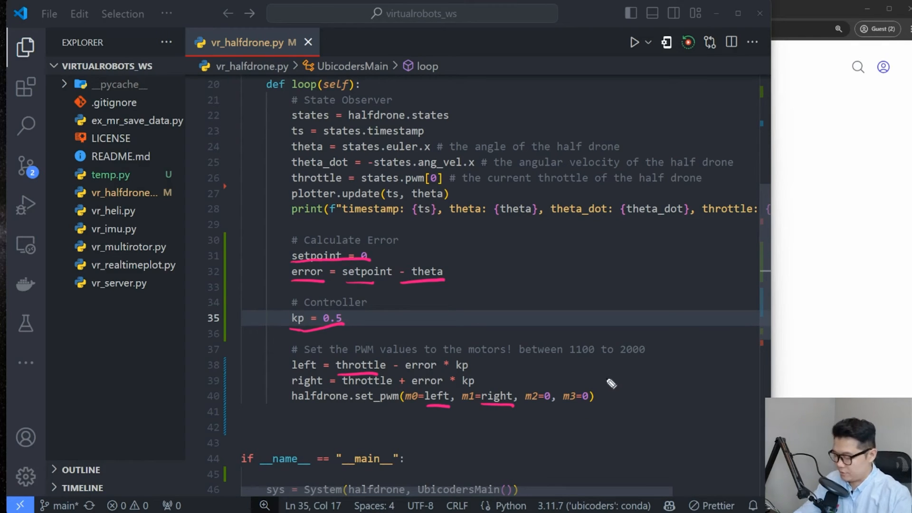
Step: Run python vr_halfdrone.py from the terminal and disturb the half drone to test the P controller
{"action": "left_click", "coordinate": [599, 365]}
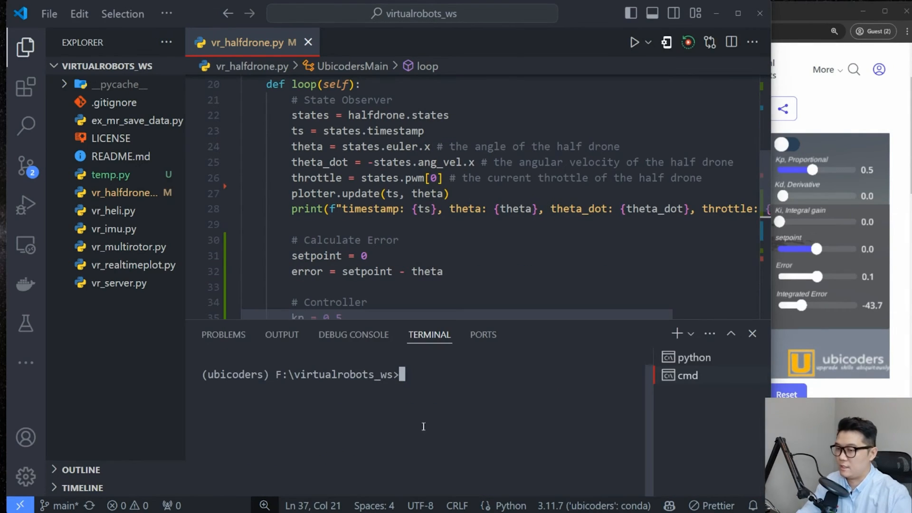
{"action": "type", "text": "python"}
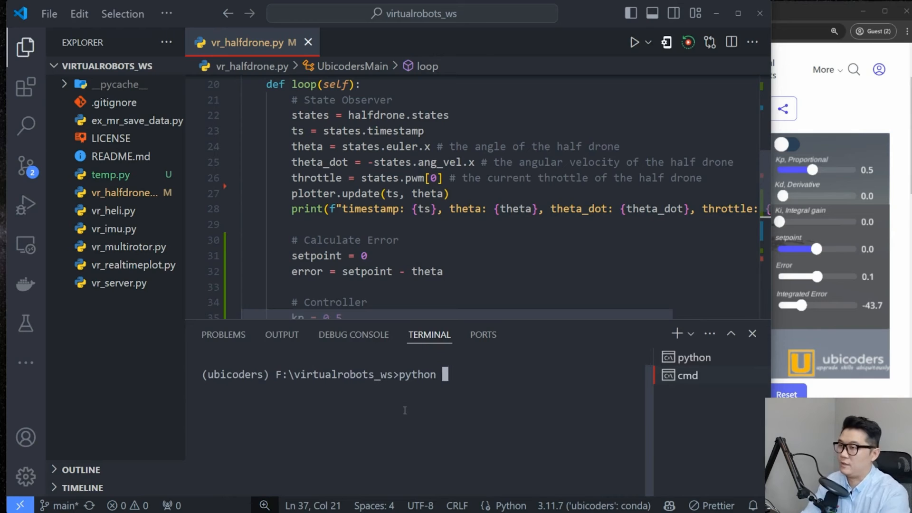
{"action": "type", "text": "vr_halfdrone.py"}
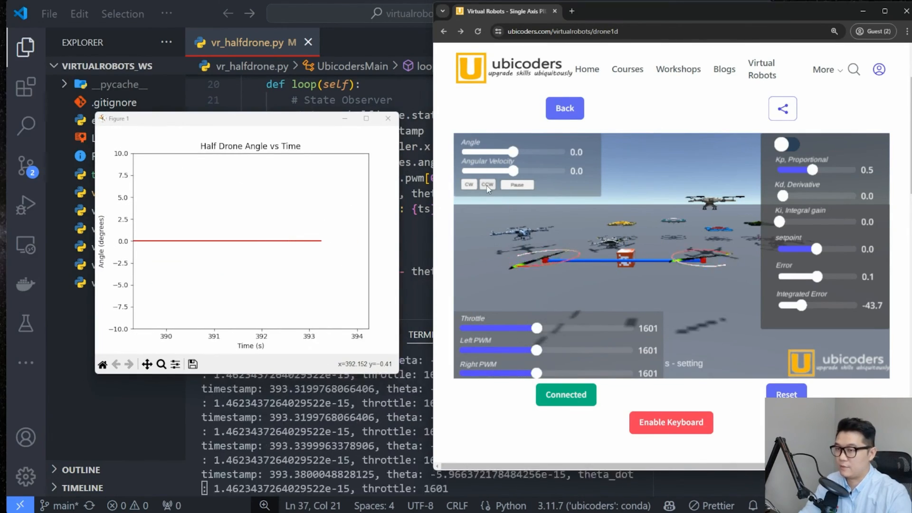
{"action": "left_click", "coordinate": [468, 184]}
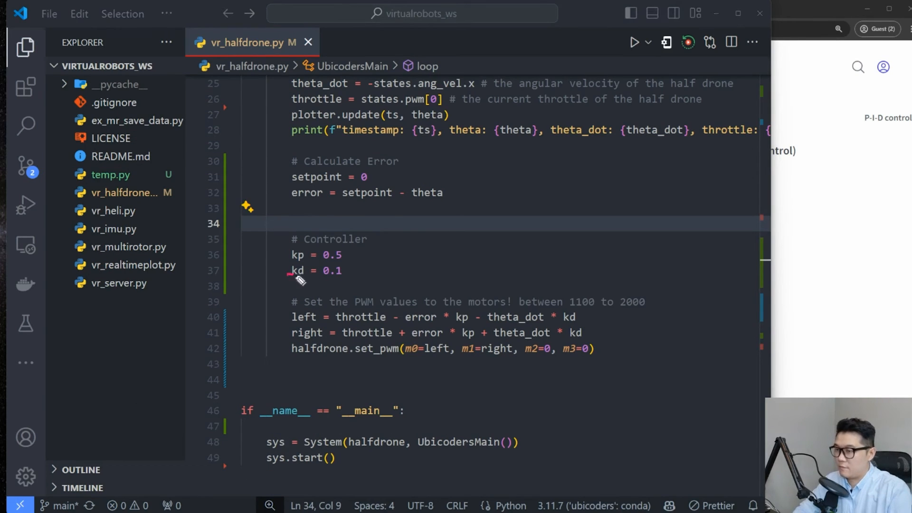
Step: Add kd = 0.1 and the theta_dot * kd terms to the left and right PWM lines
{"action": "left_click_drag", "start_coordinate": [289, 277], "coordinate": [352, 285]}
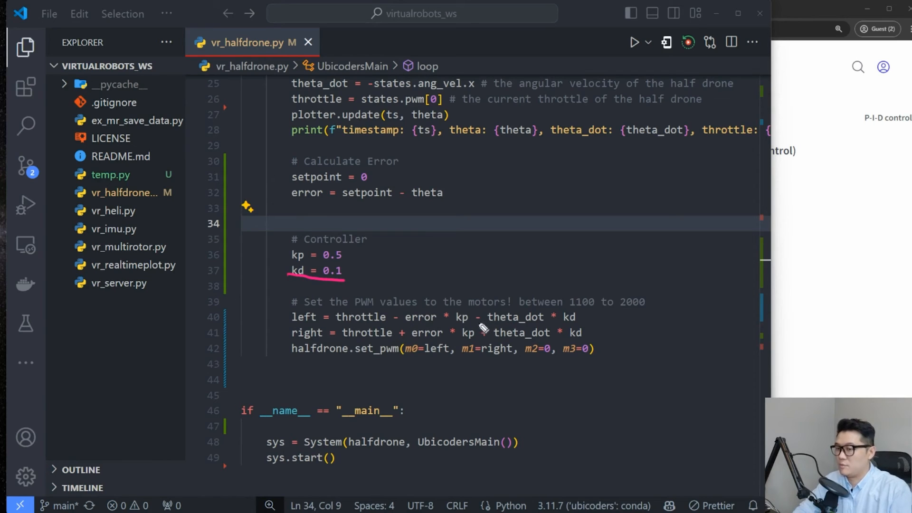
{"action": "mouse_move", "coordinate": [487, 327]}
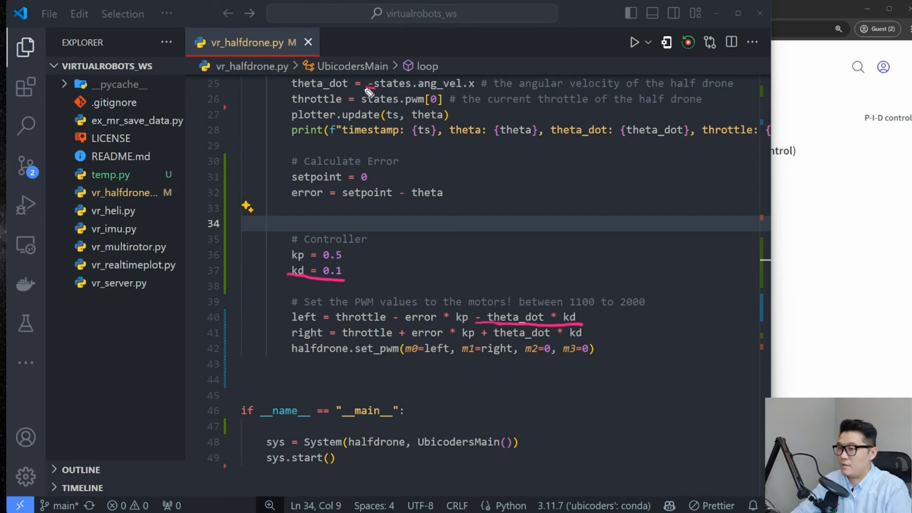
{"action": "mouse_move", "coordinate": [483, 332]}
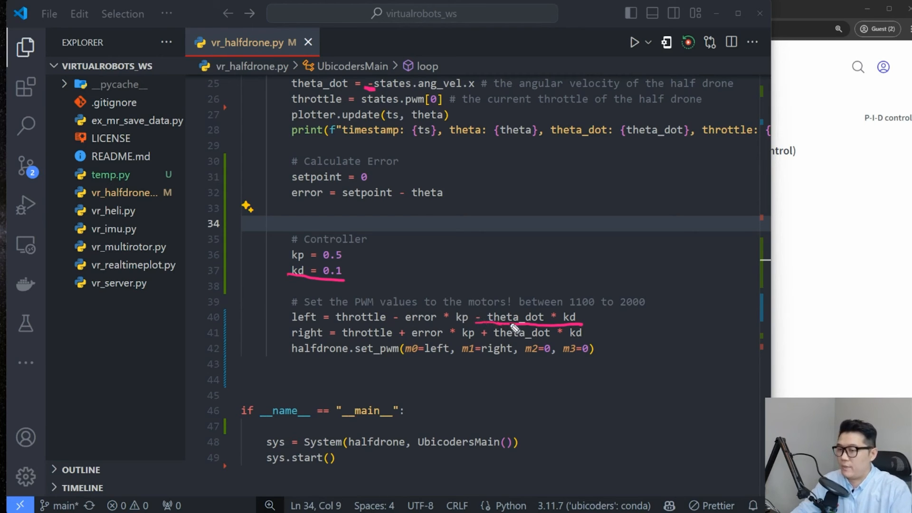
{"action": "left_click_drag", "start_coordinate": [476, 323], "coordinate": [585, 325]}
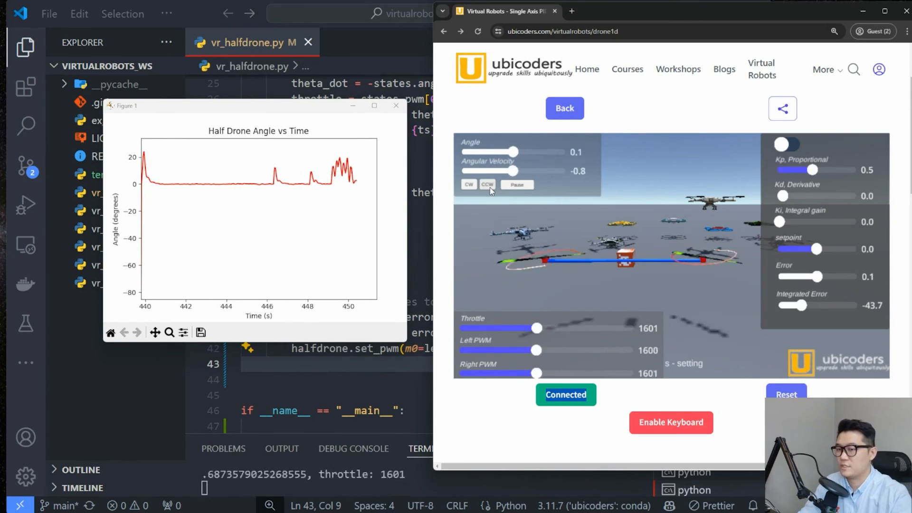
Step: Disturb the PD-controlled half drone with CCW and watch it recover near zero on the plot
{"action": "left_click", "coordinate": [469, 184]}
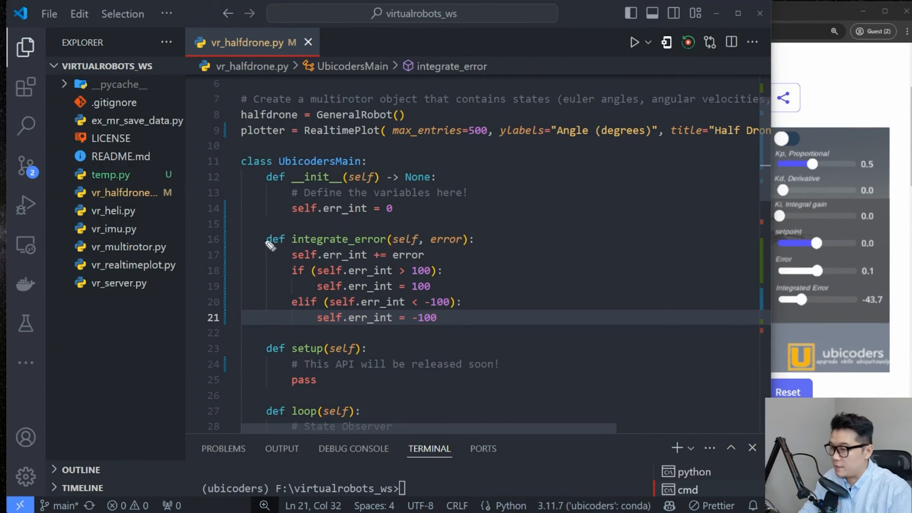
{"action": "mouse_move", "coordinate": [305, 201]}
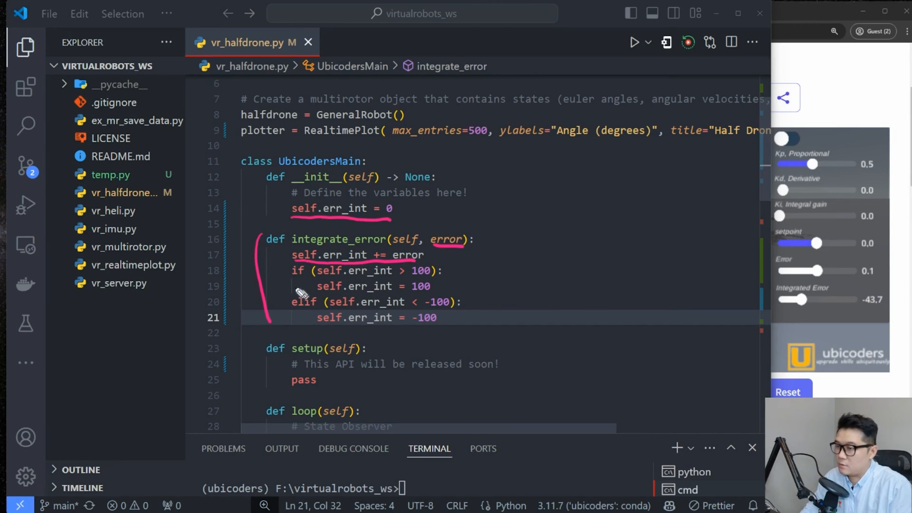
Step: Add the integrate_error method clamped to ±100 with ki 0.05 terms, then run python vr_halfdrone.py
{"action": "left_click_drag", "start_coordinate": [448, 270], "coordinate": [485, 317]}
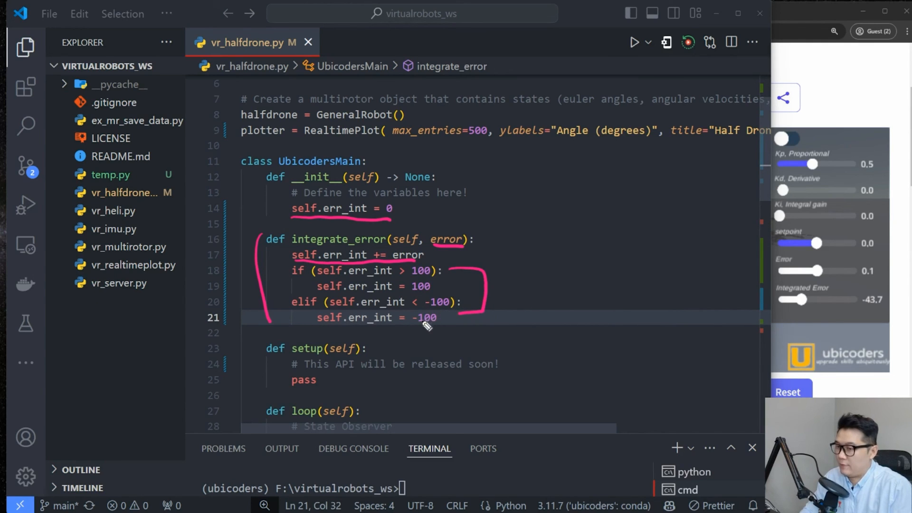
{"action": "scroll", "scroll_direction": "down", "scroll_amount": 3}
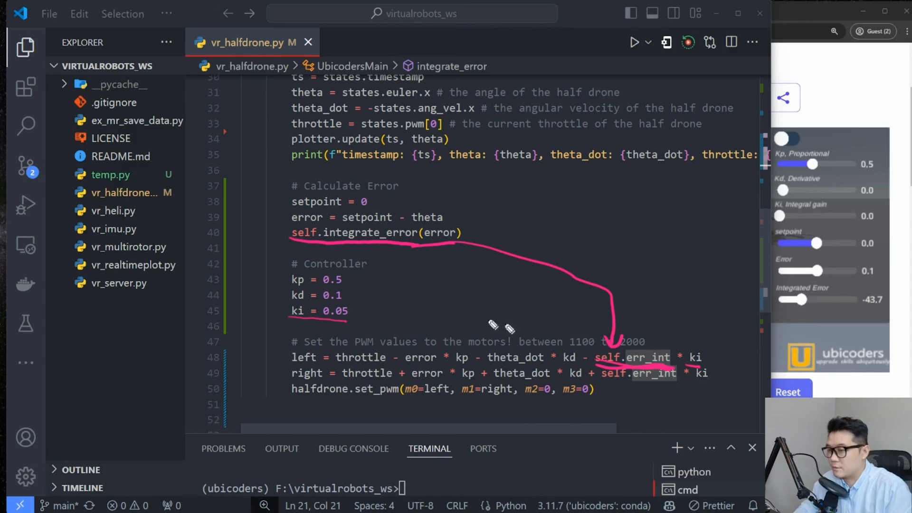
{"action": "mouse_move", "coordinate": [657, 360]}
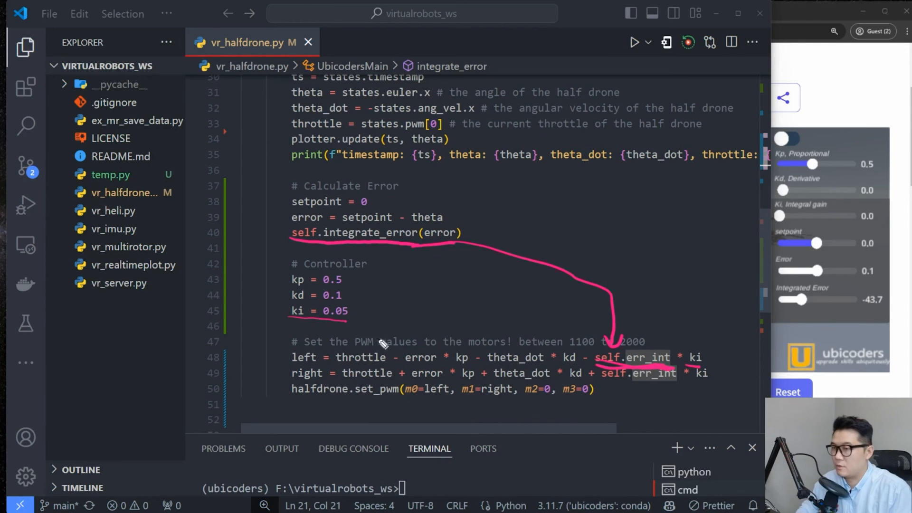
{"action": "type", "text": "python vr_halfdrone.py"}
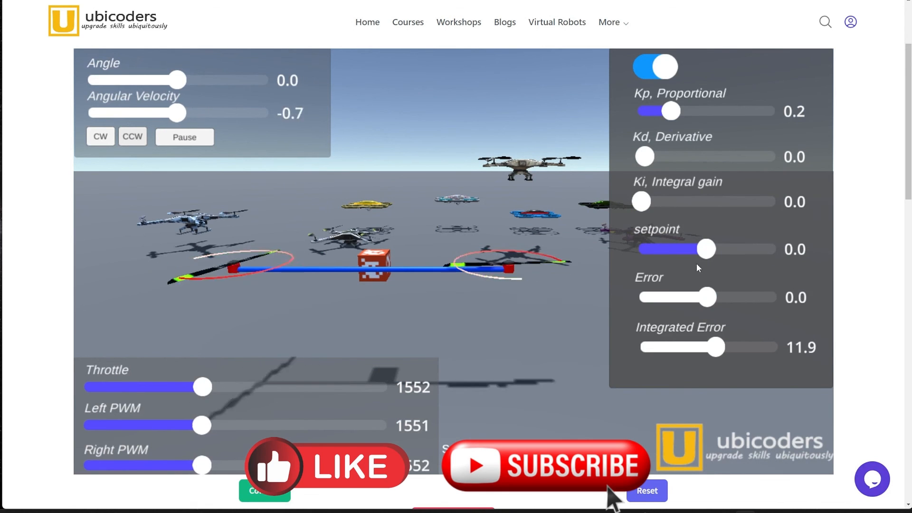
Step: Drag the setpoint slider to about -6, then 26, then -45 degrees so the drone tracks each
{"action": "left_click_drag", "start_coordinate": [706, 248], "coordinate": [695, 248]}
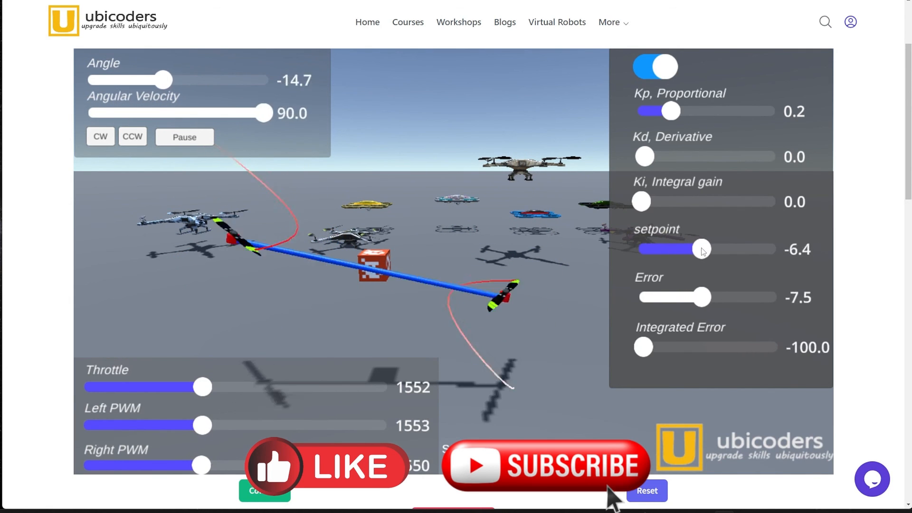
{"action": "left_click_drag", "start_coordinate": [701, 249], "coordinate": [725, 249]}
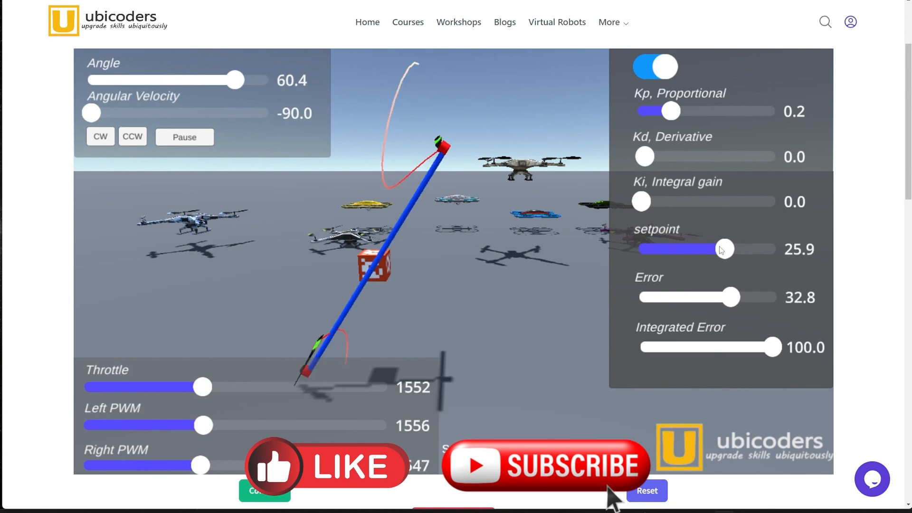
{"action": "left_click_drag", "start_coordinate": [724, 249], "coordinate": [673, 249]}
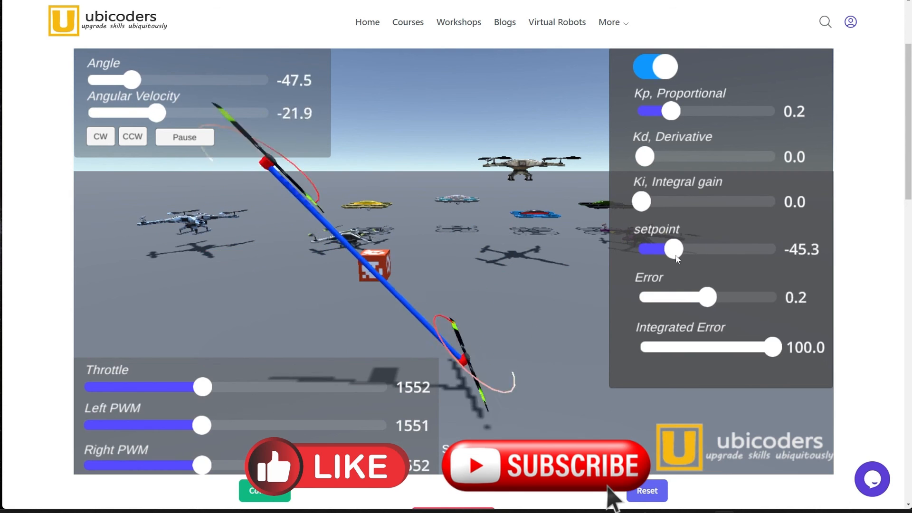